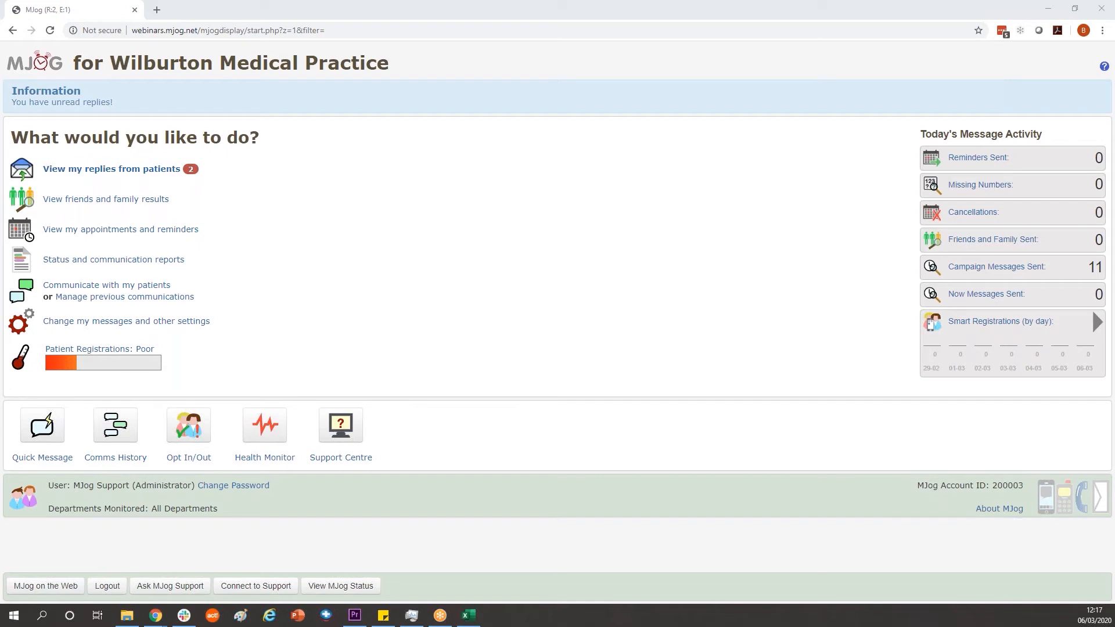
mouse_move(1094, 389)
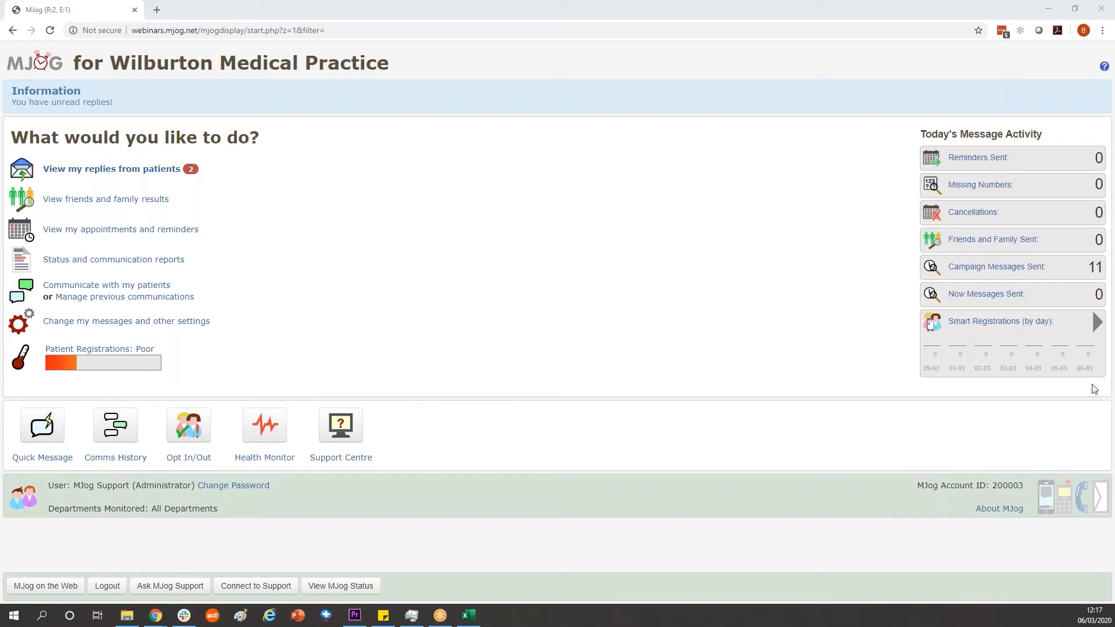
mouse_move(1085, 384)
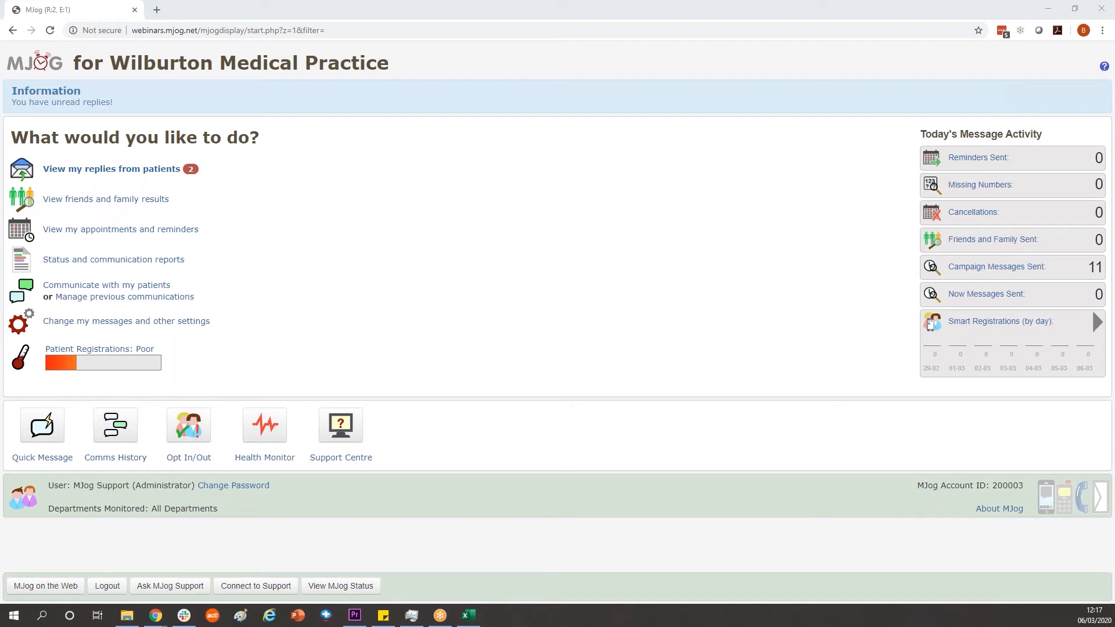
Rename the column A header in the WEBINAR FILE patient list to NHS NUMBER
click(468, 615)
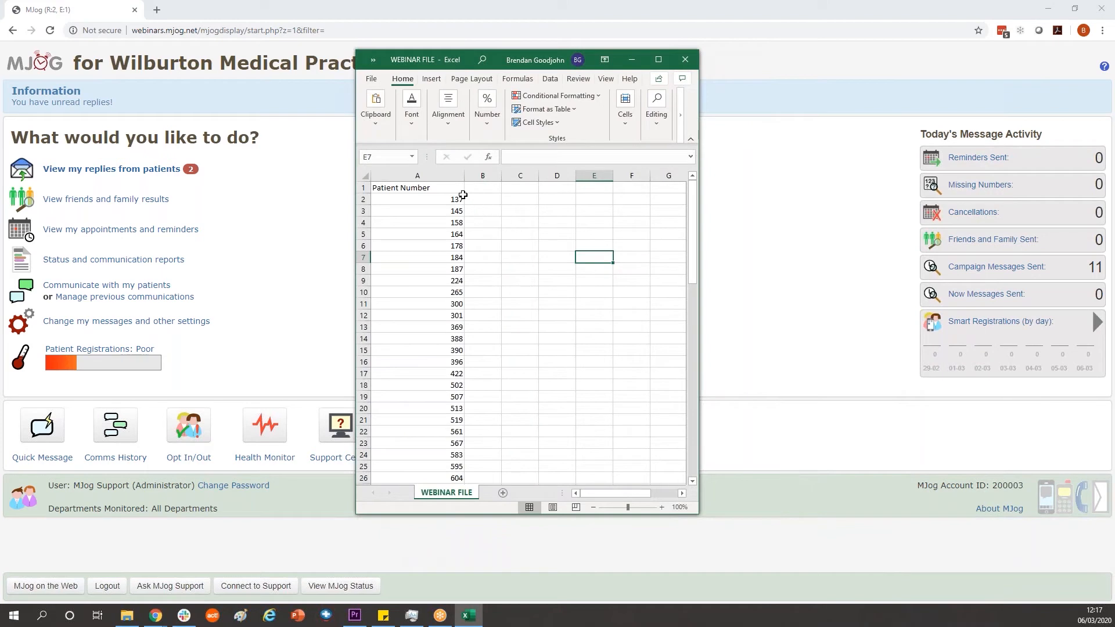
click(418, 175)
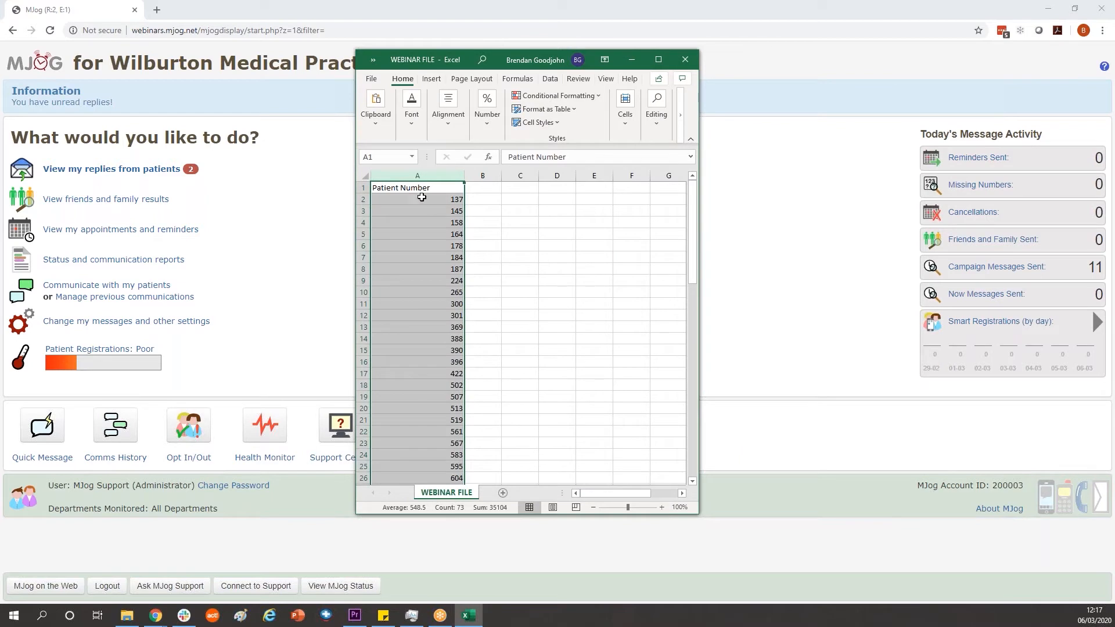
click(557, 245)
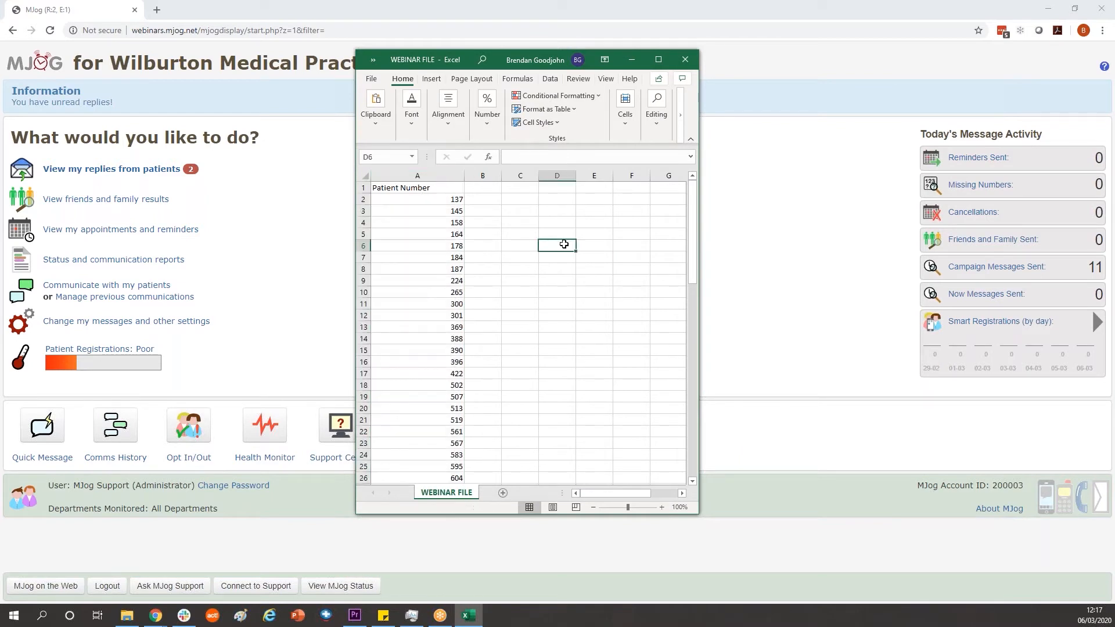
click(417, 186)
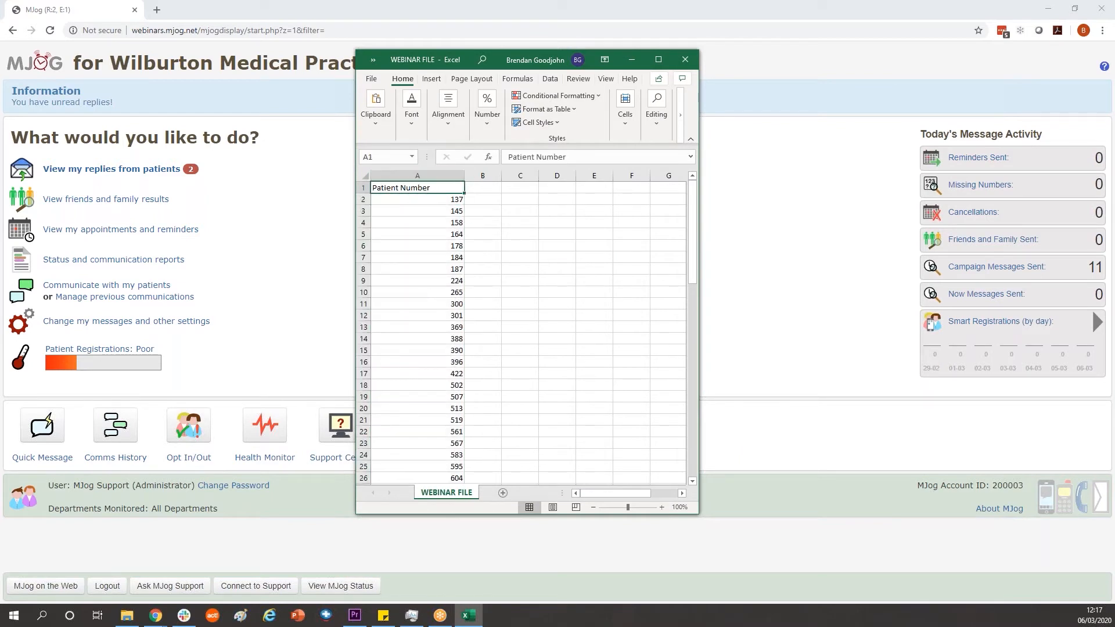
text(NHS NUMBER)
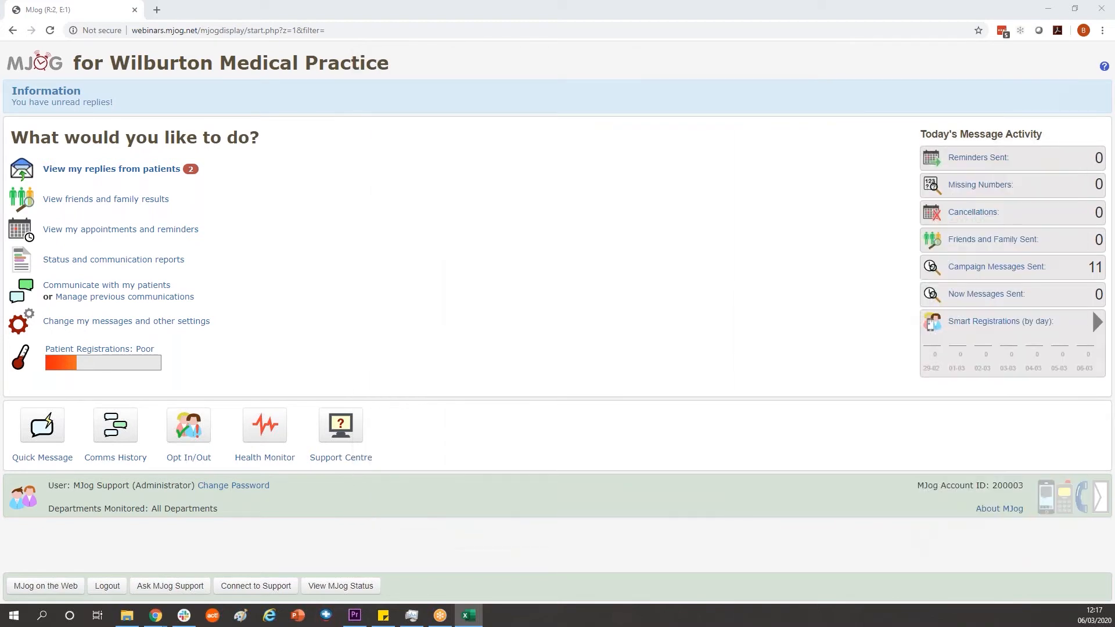
mouse_move(237, 304)
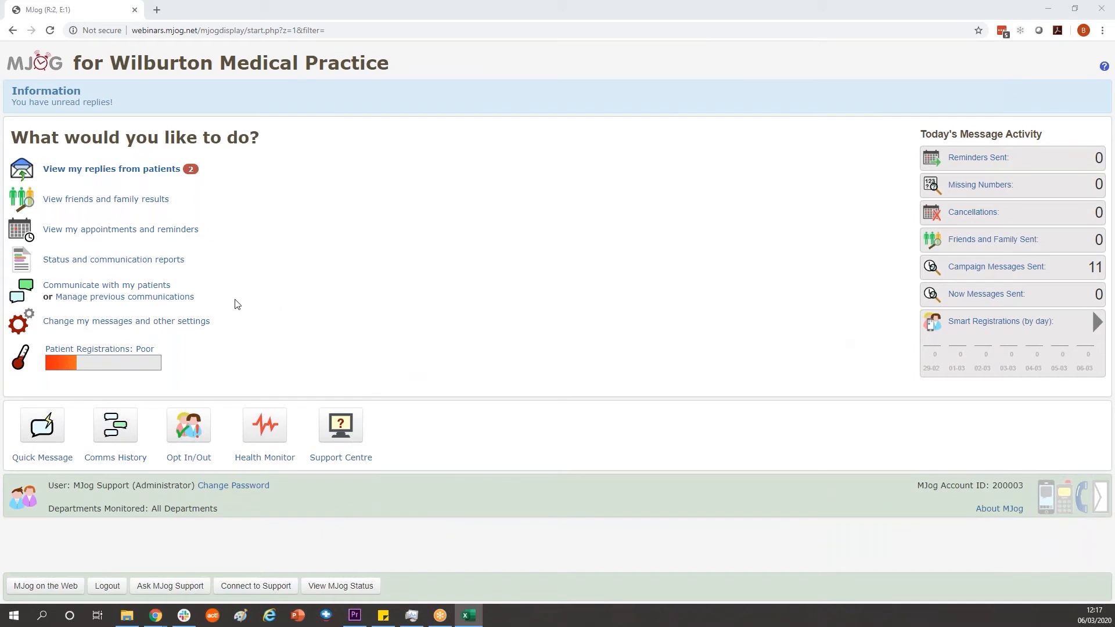
mouse_move(107, 284)
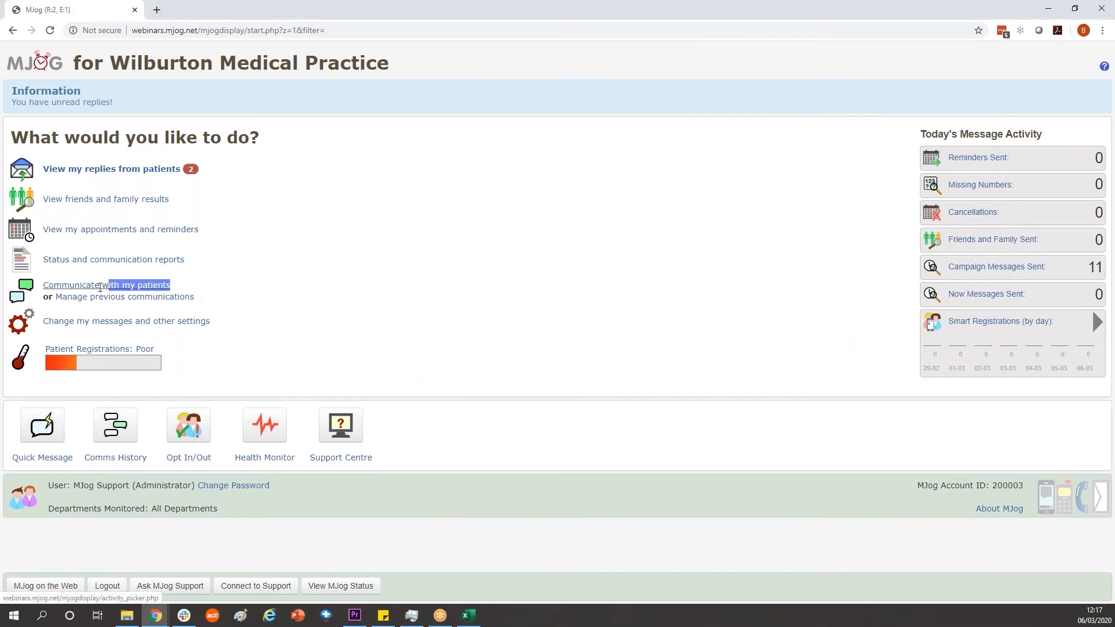
mouse_move(105, 284)
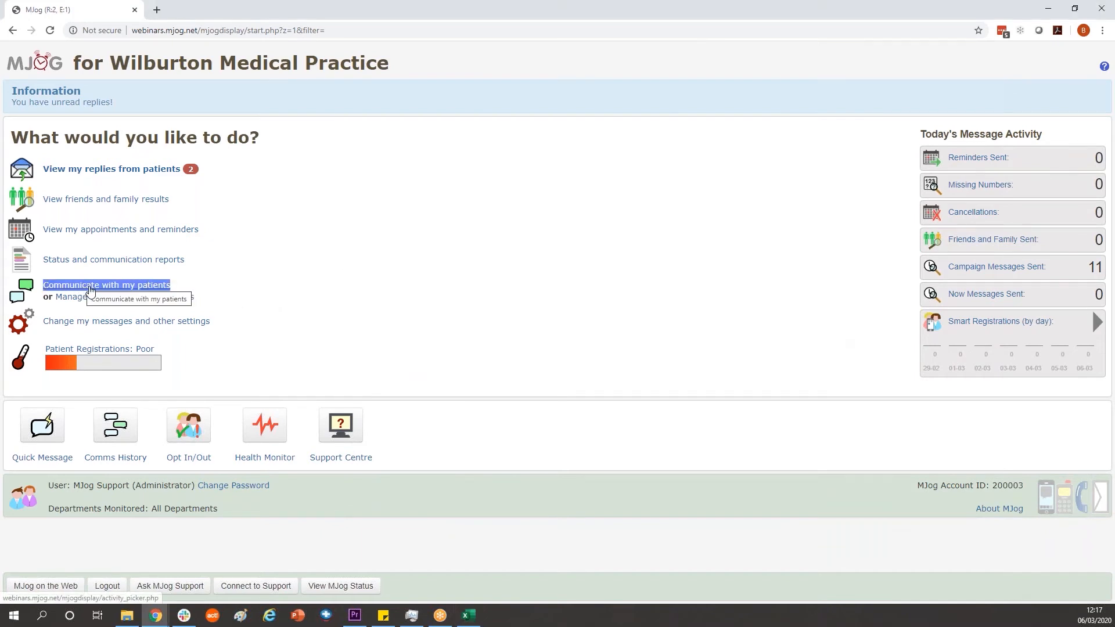
Go from Communicate with my patients to the Campaigns templates and open Download Templates
click(105, 285)
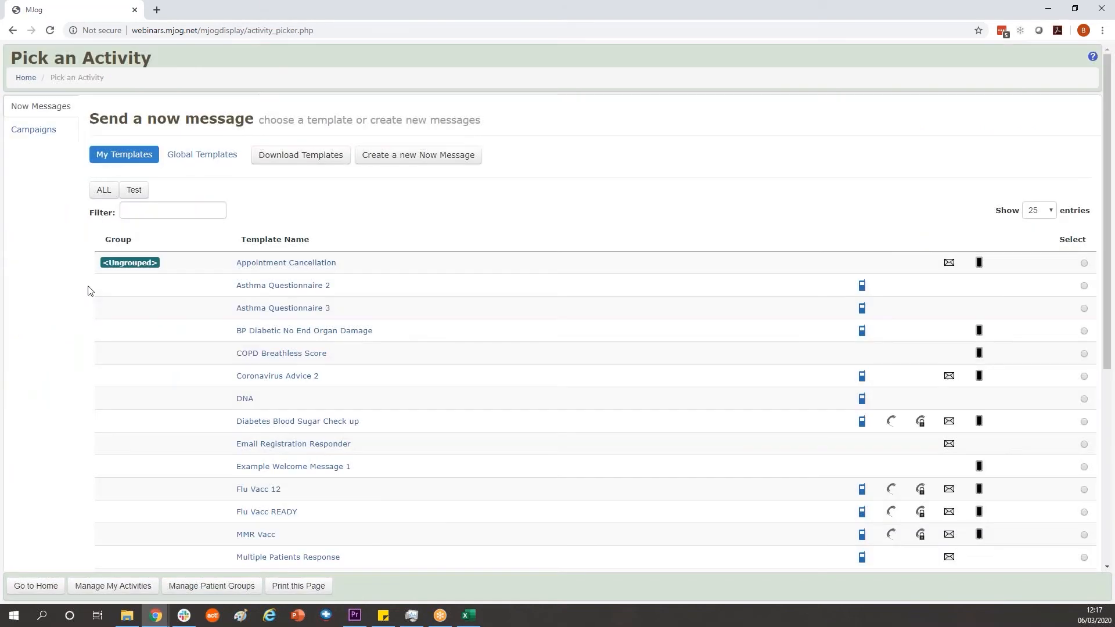
mouse_move(63, 211)
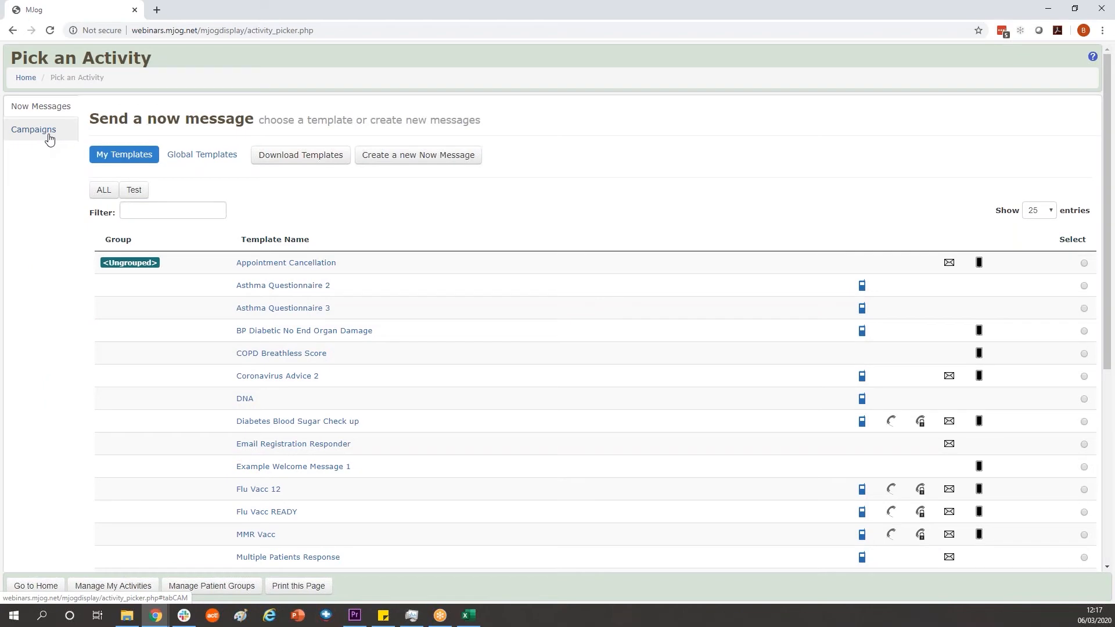
click(32, 130)
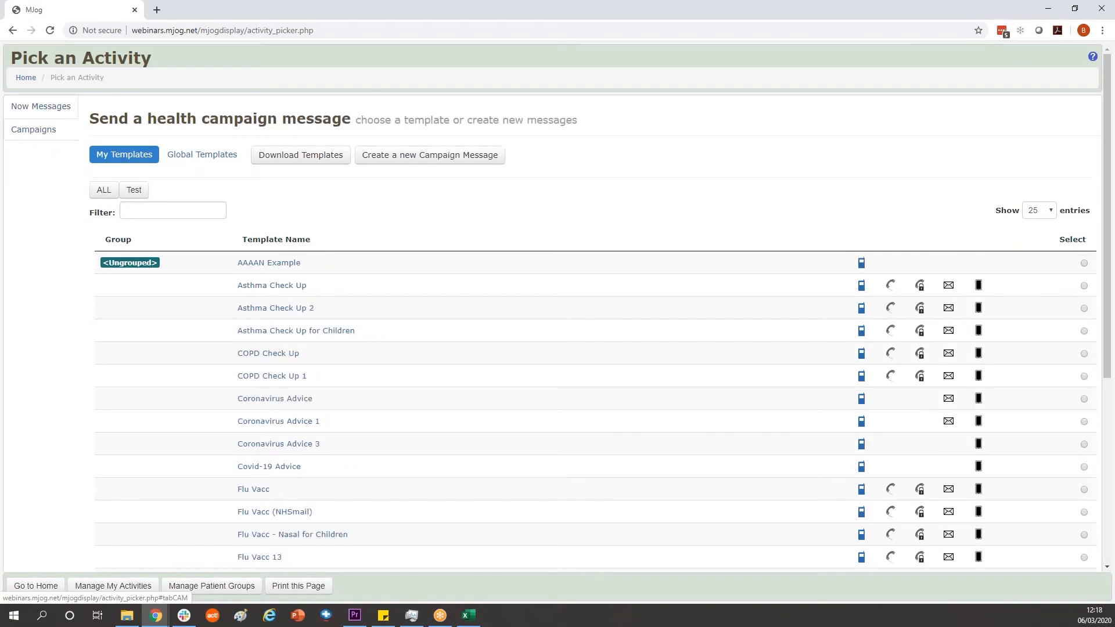
mouse_move(300, 155)
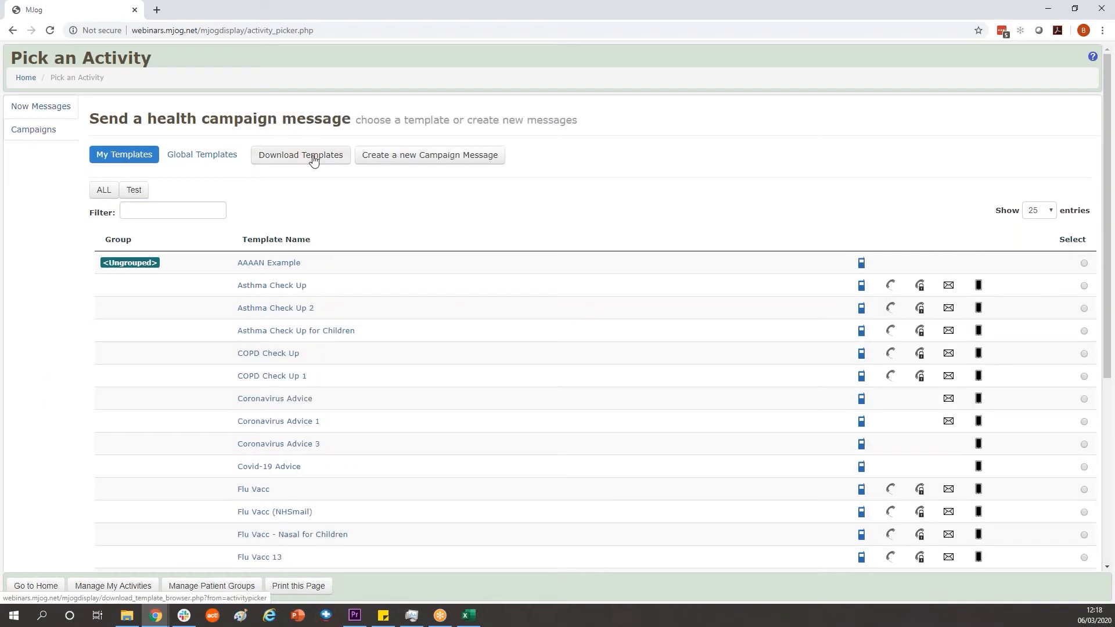
click(300, 155)
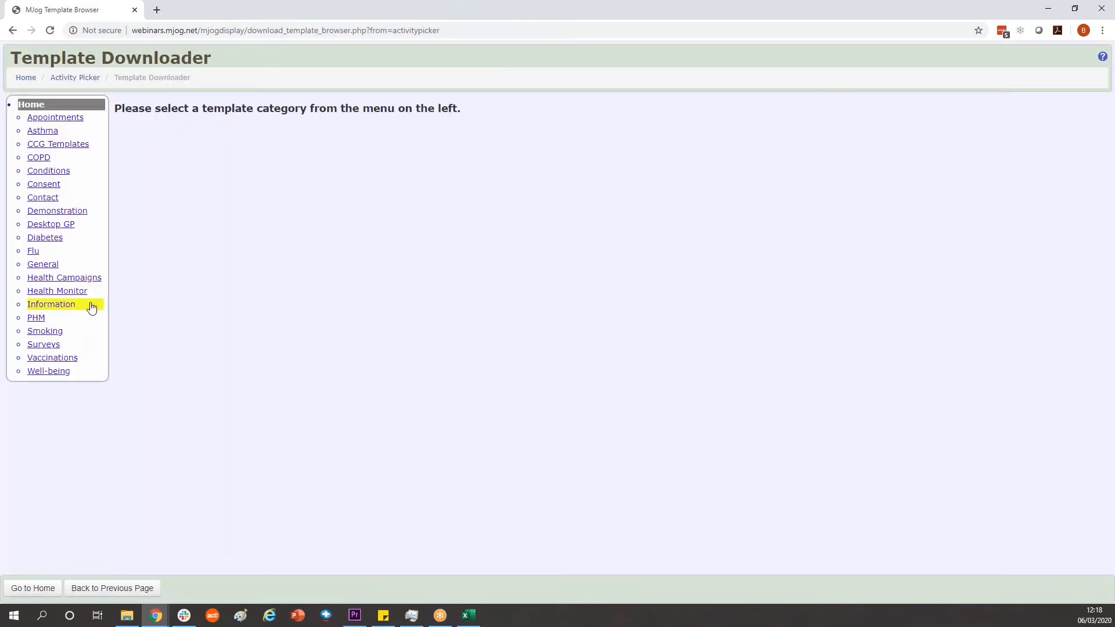
Preview the Covid-19 Advice template in the Information category, then download it
click(50, 304)
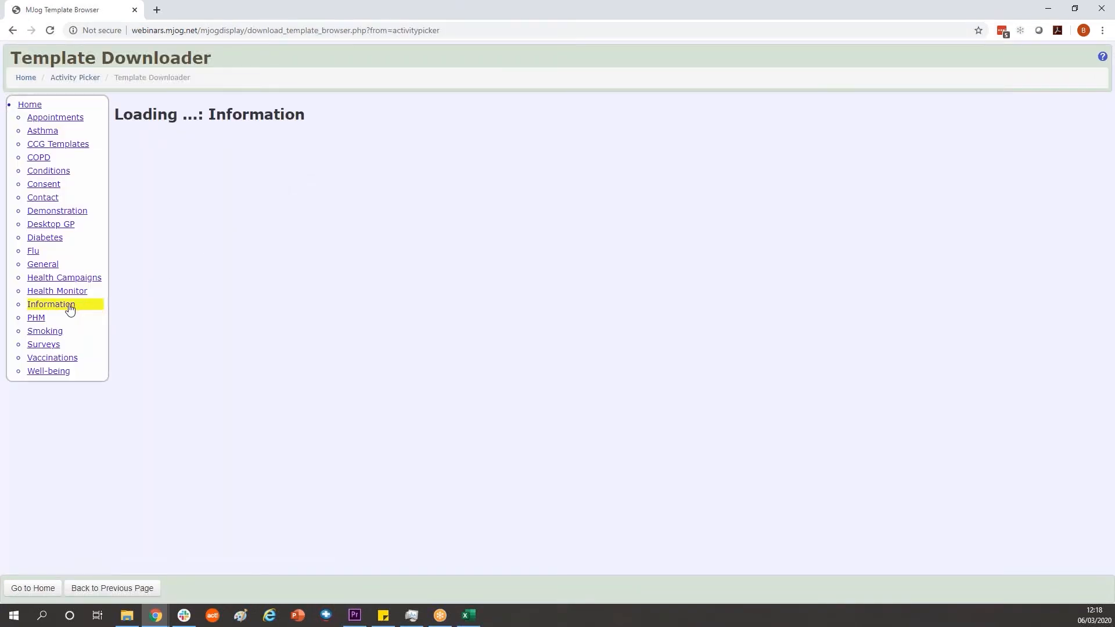
click(50, 304)
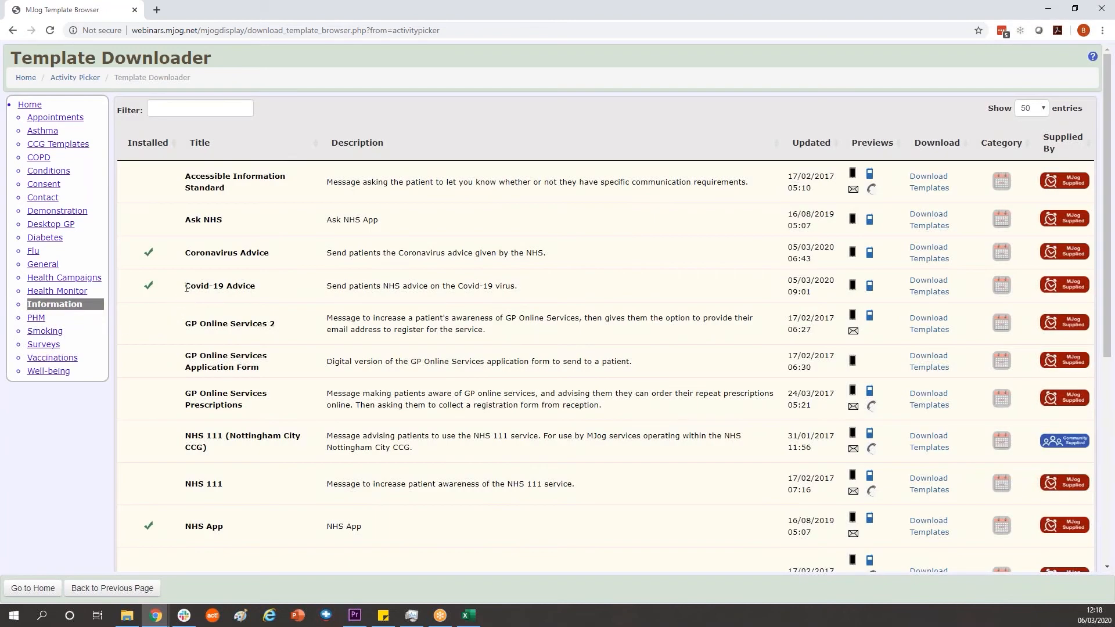
double_click(220, 285)
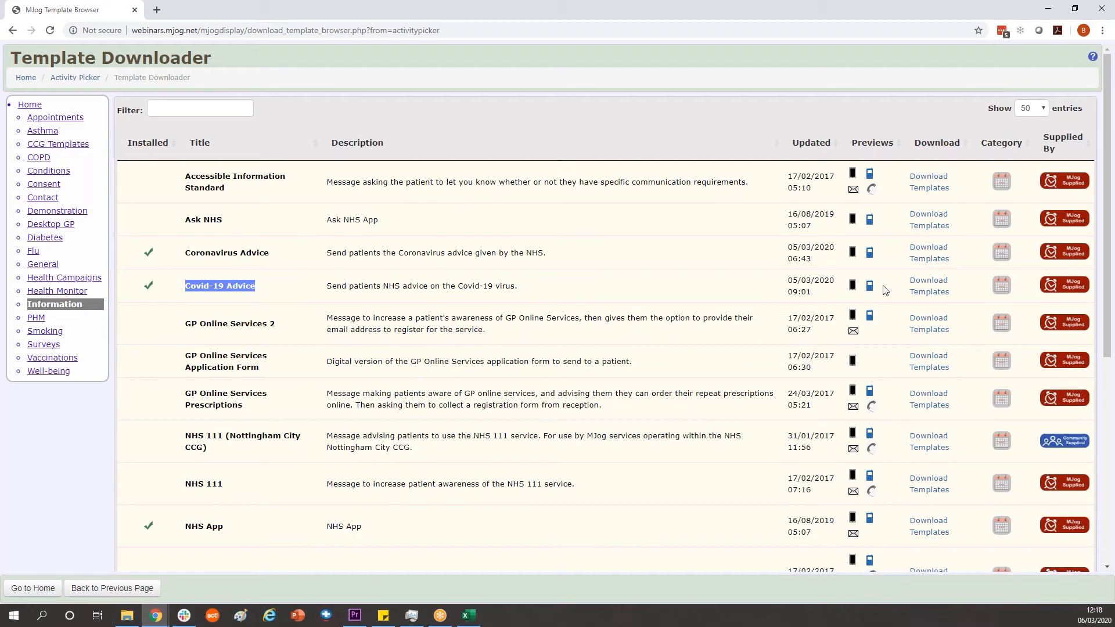
mouse_move(834, 298)
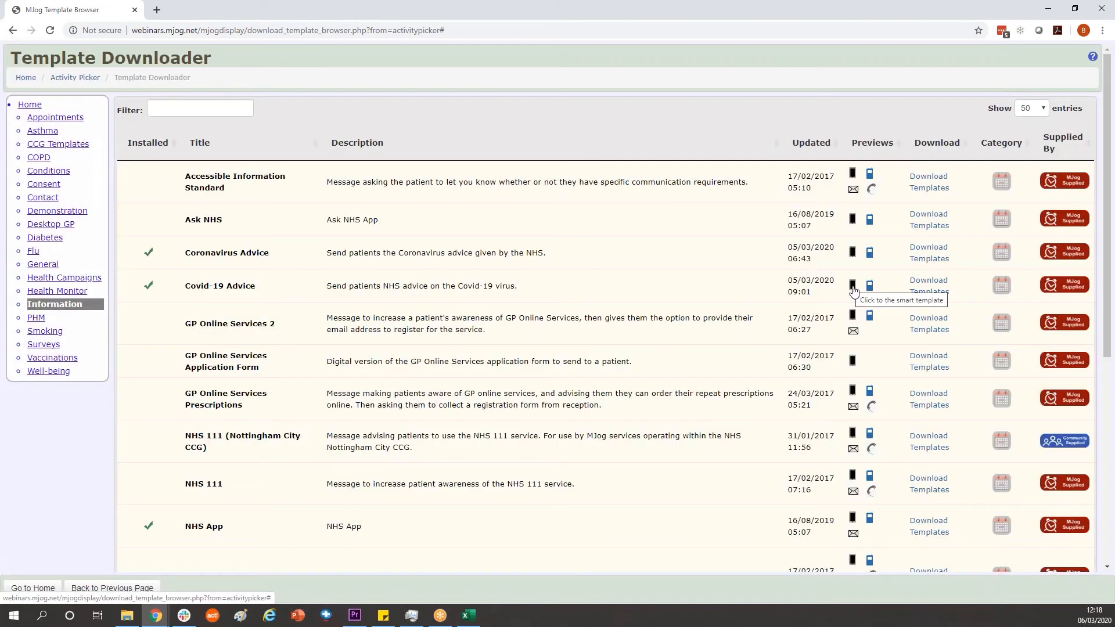
click(851, 286)
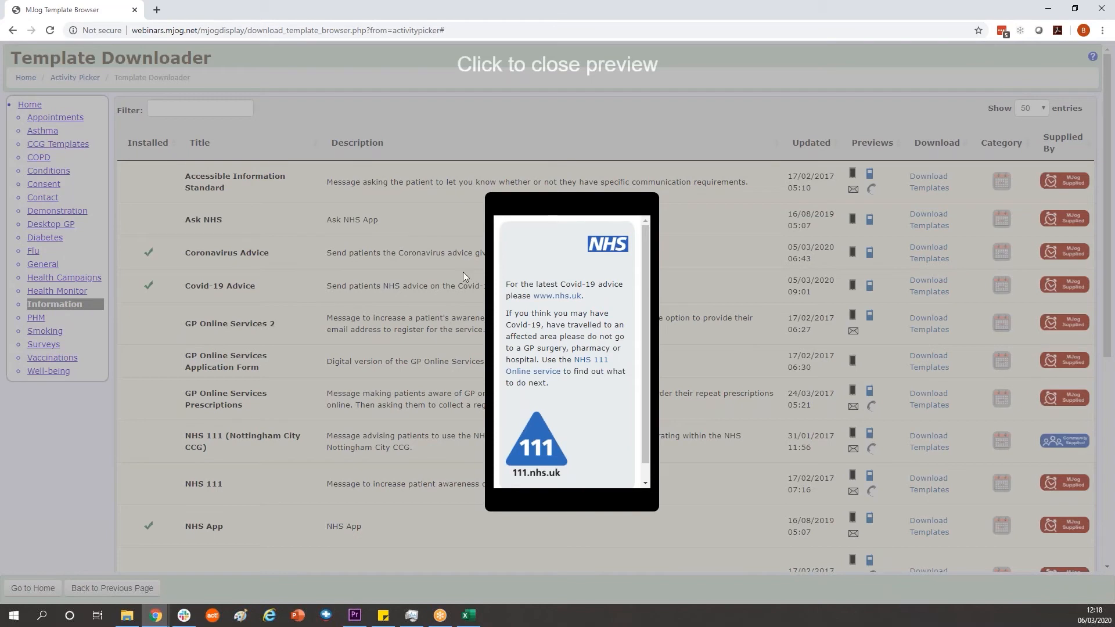
mouse_move(532, 371)
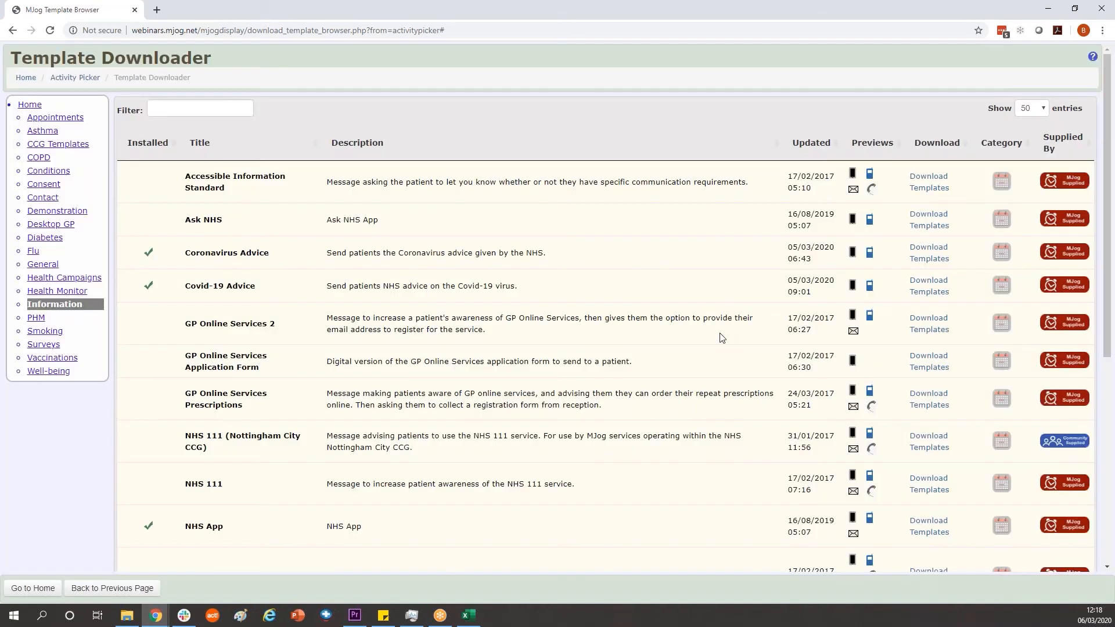
mouse_move(918, 304)
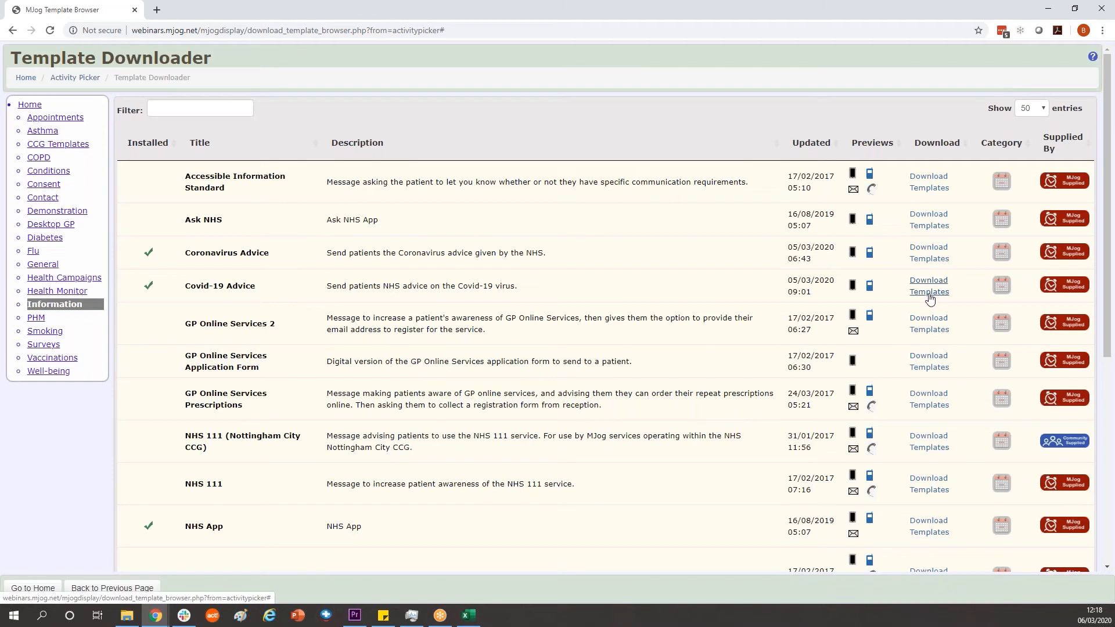
click(928, 285)
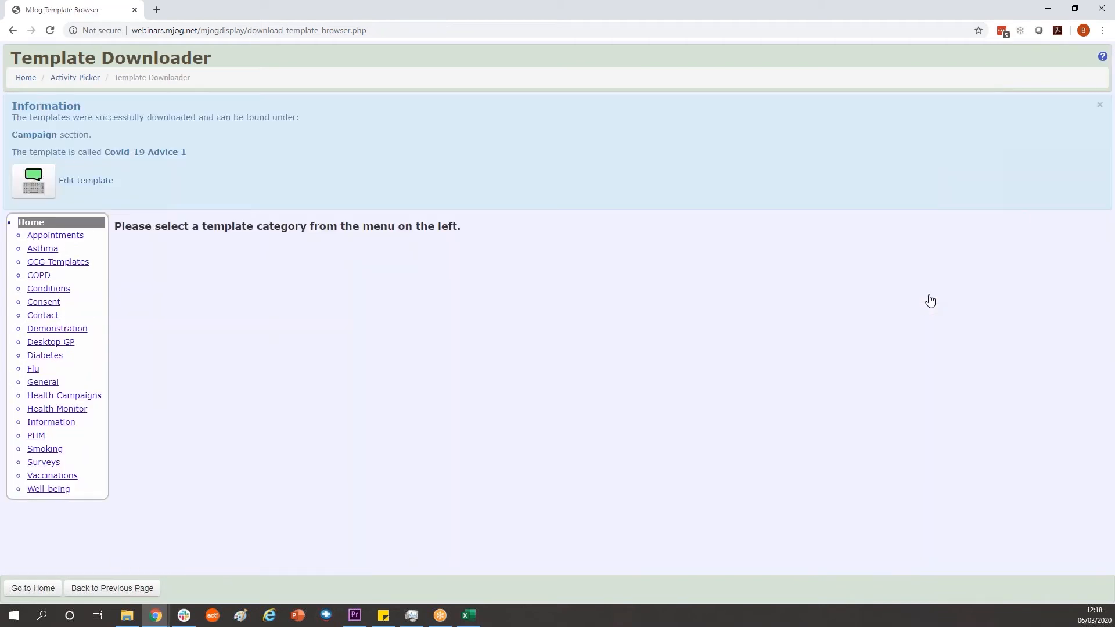
mouse_move(239, 456)
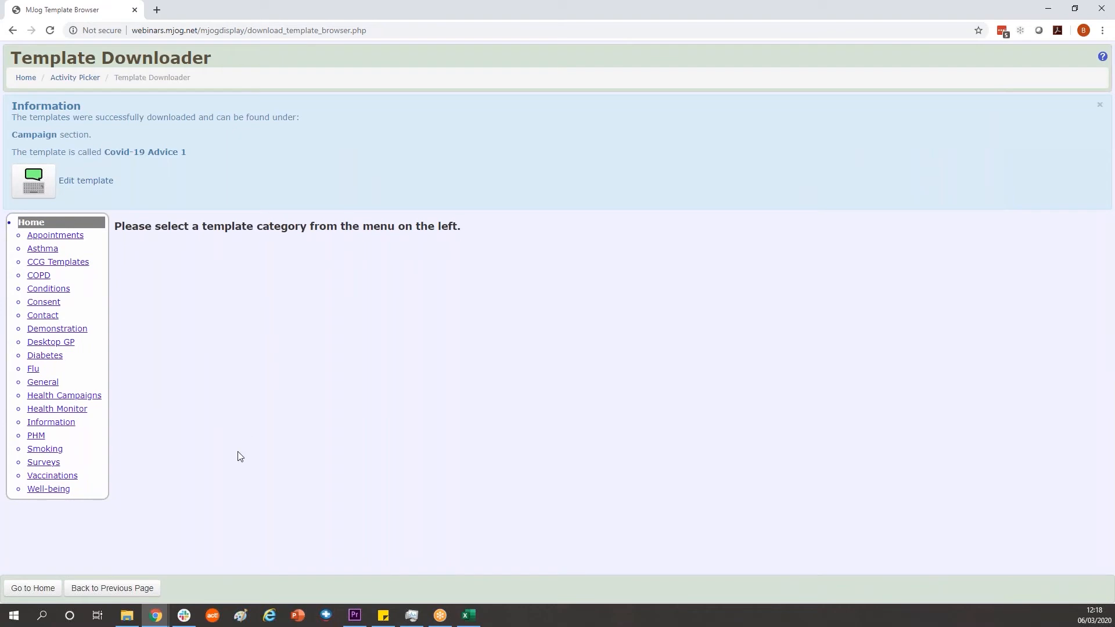
mouse_move(111, 588)
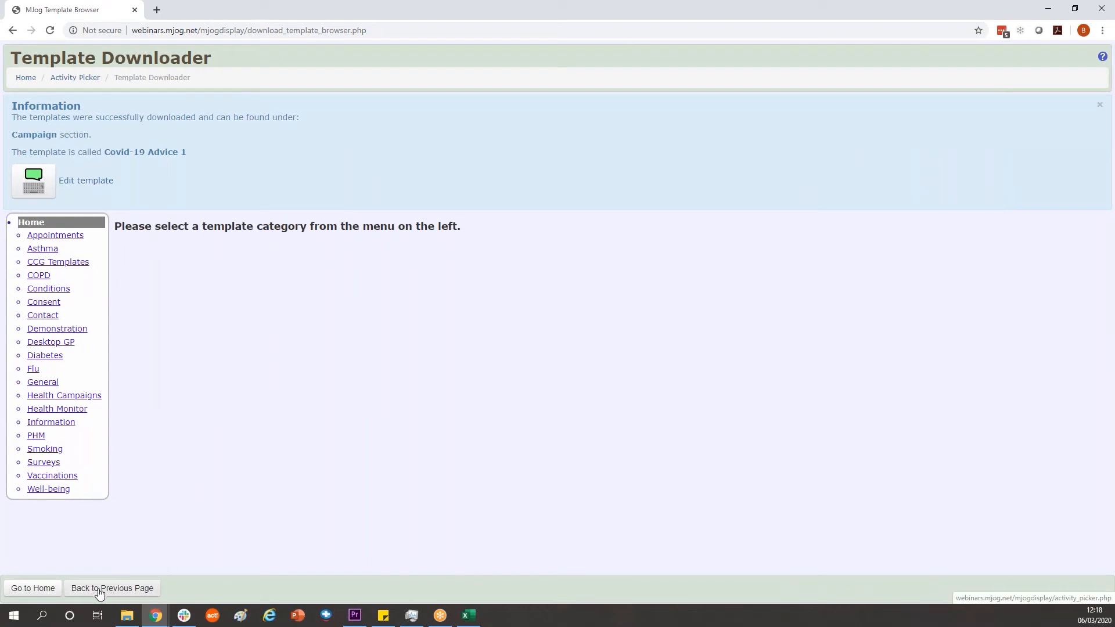
Return to the templates list and select the Covid-19 Advice 1 template
click(113, 588)
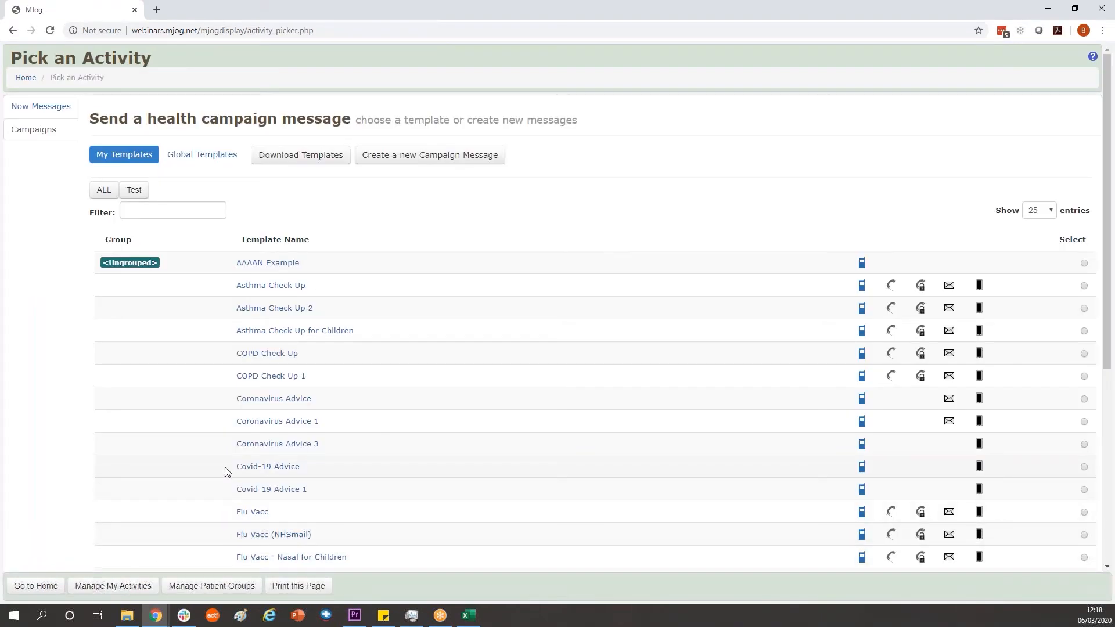
double_click(267, 465)
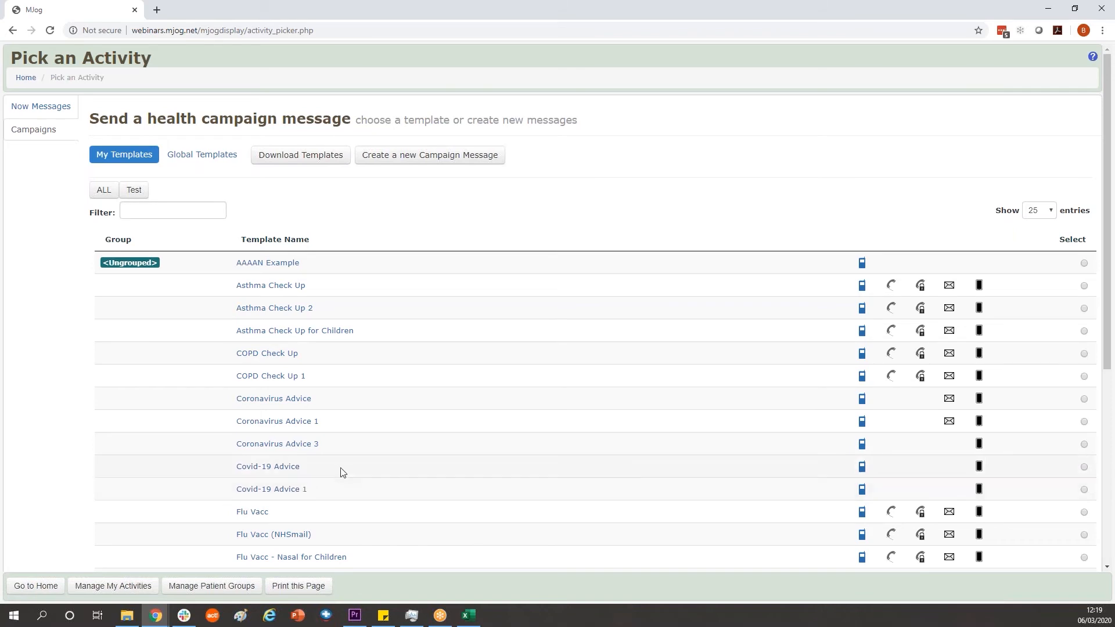
mouse_move(268, 466)
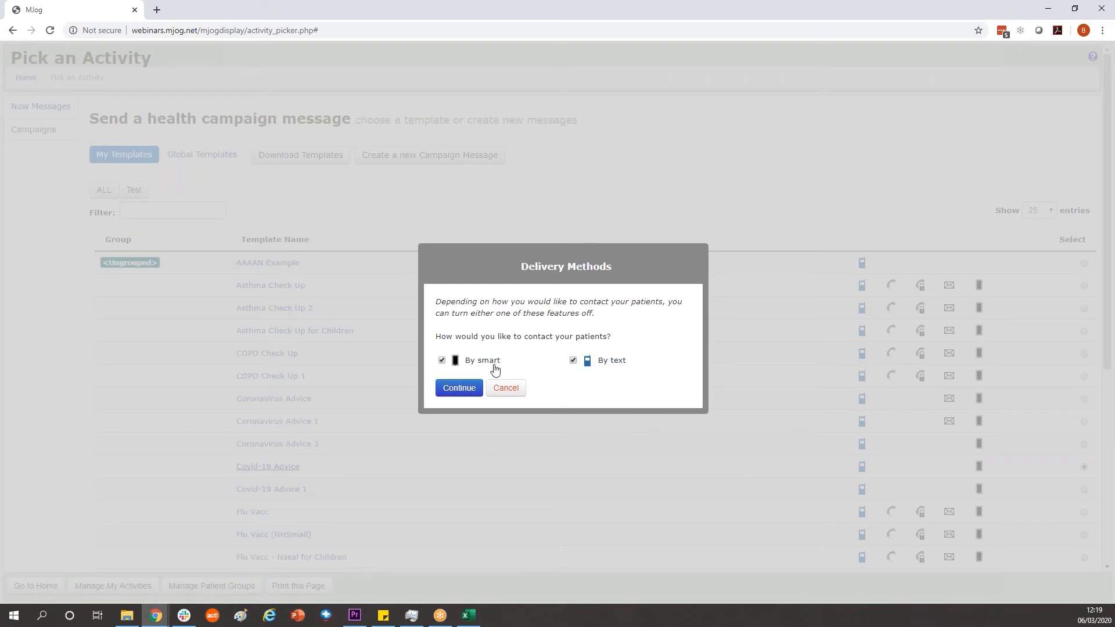
Keep smart and text delivery, enable smart fallback, and confirm the delivery priority
click(458, 388)
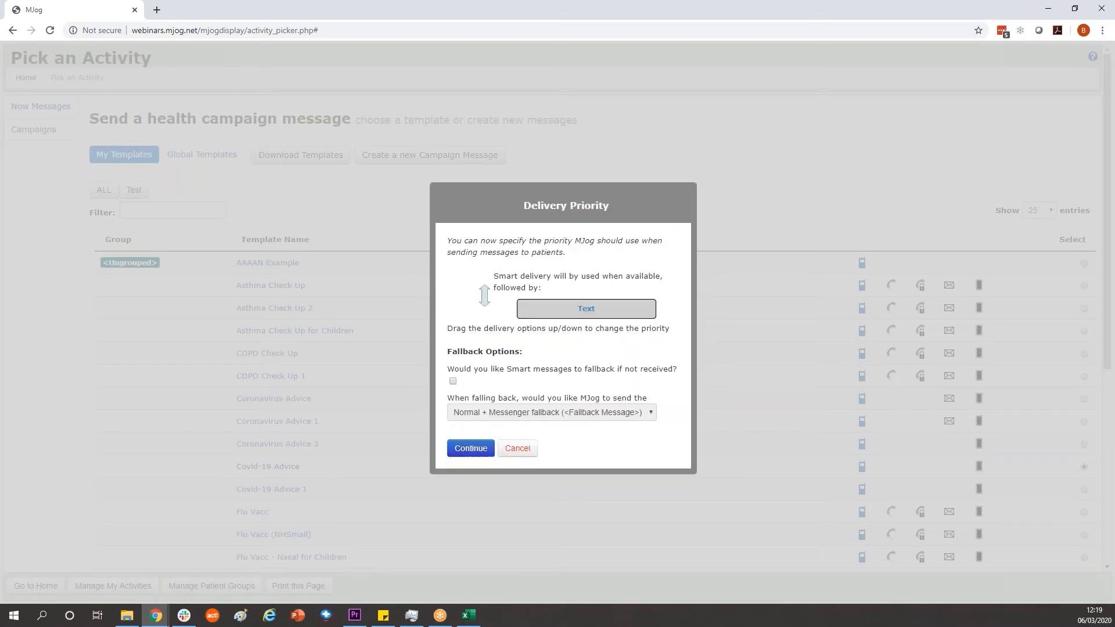
mouse_move(462, 382)
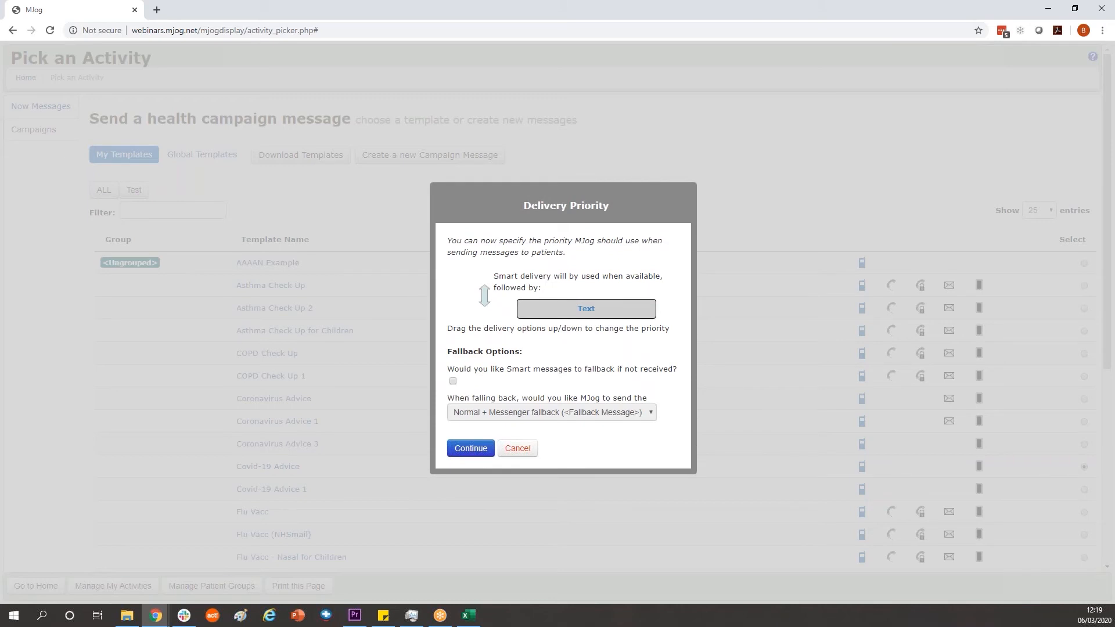
click(453, 381)
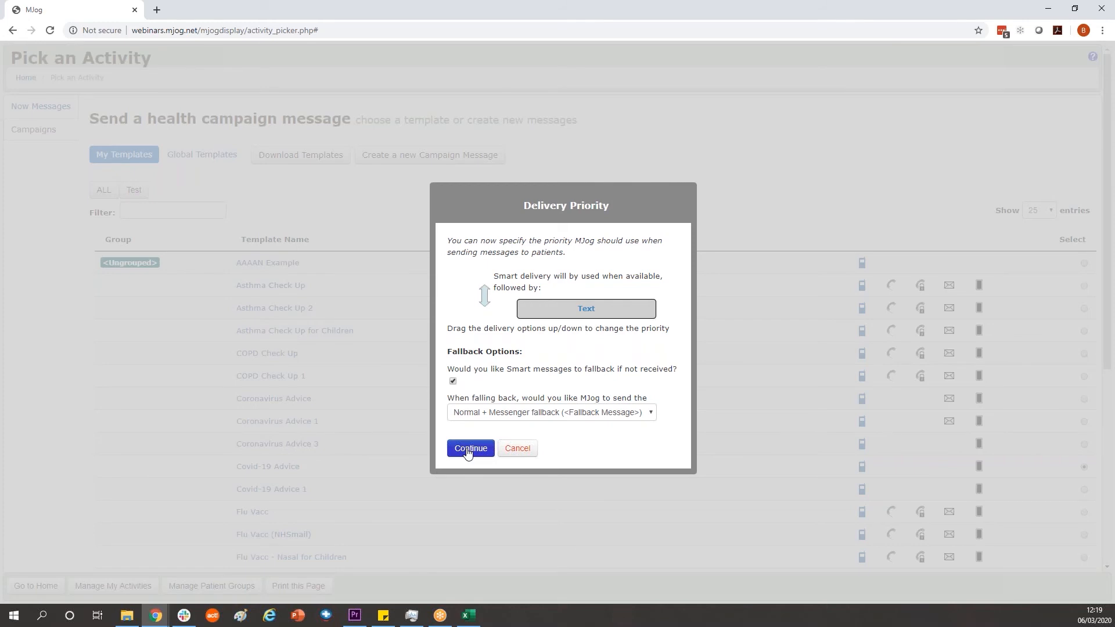
click(470, 448)
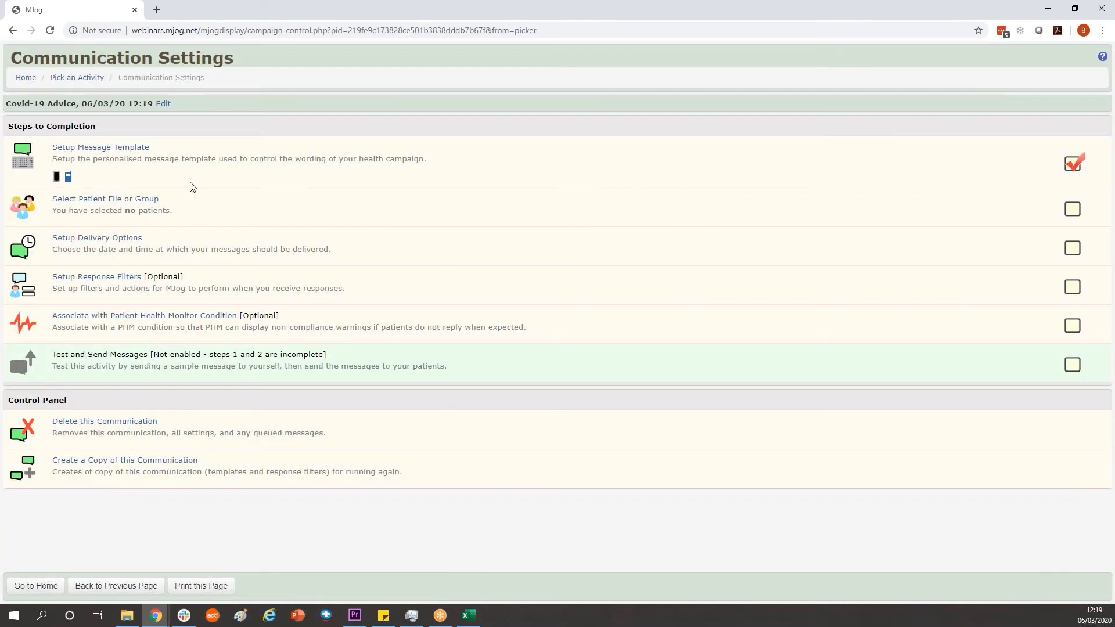
mouse_move(104, 168)
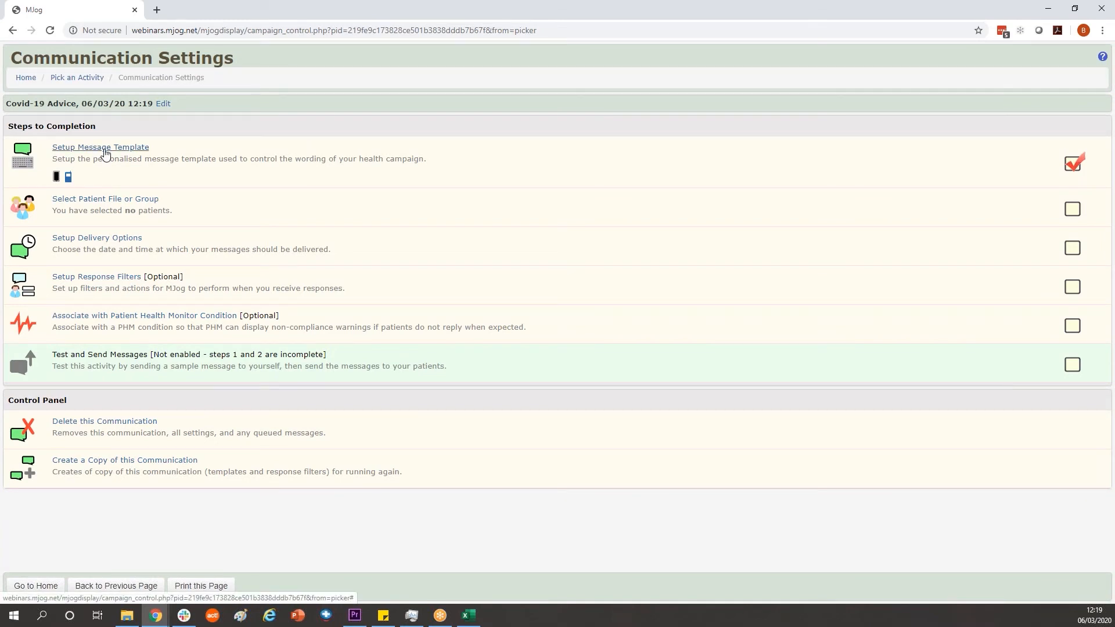
mouse_move(156, 183)
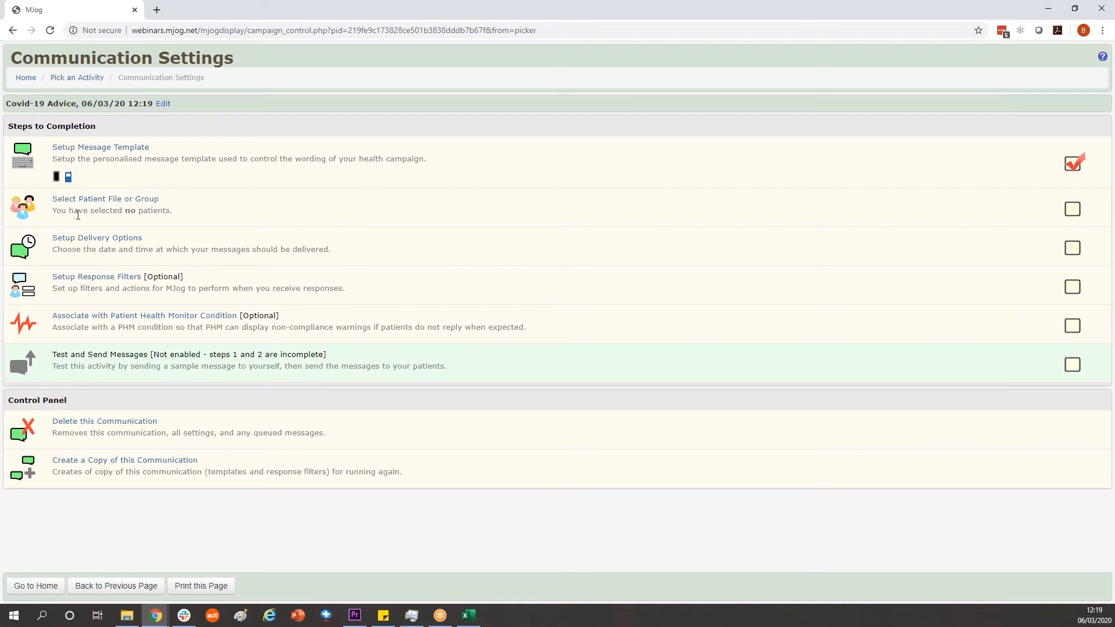
mouse_move(105, 199)
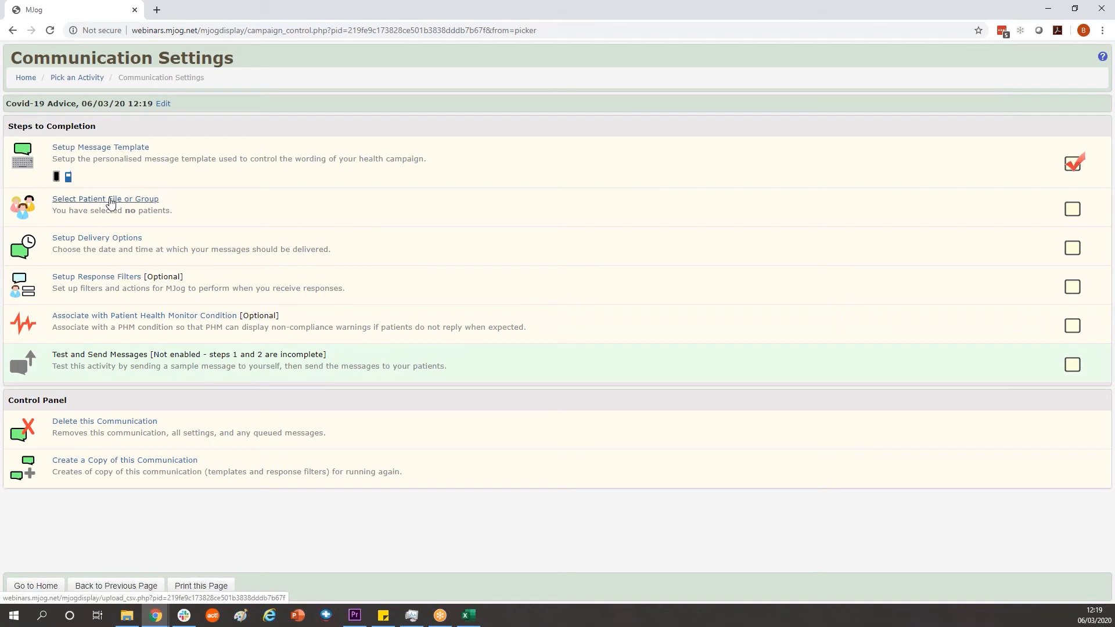
Start selecting a patient file or group for the Covid-19 Advice campaign
click(104, 198)
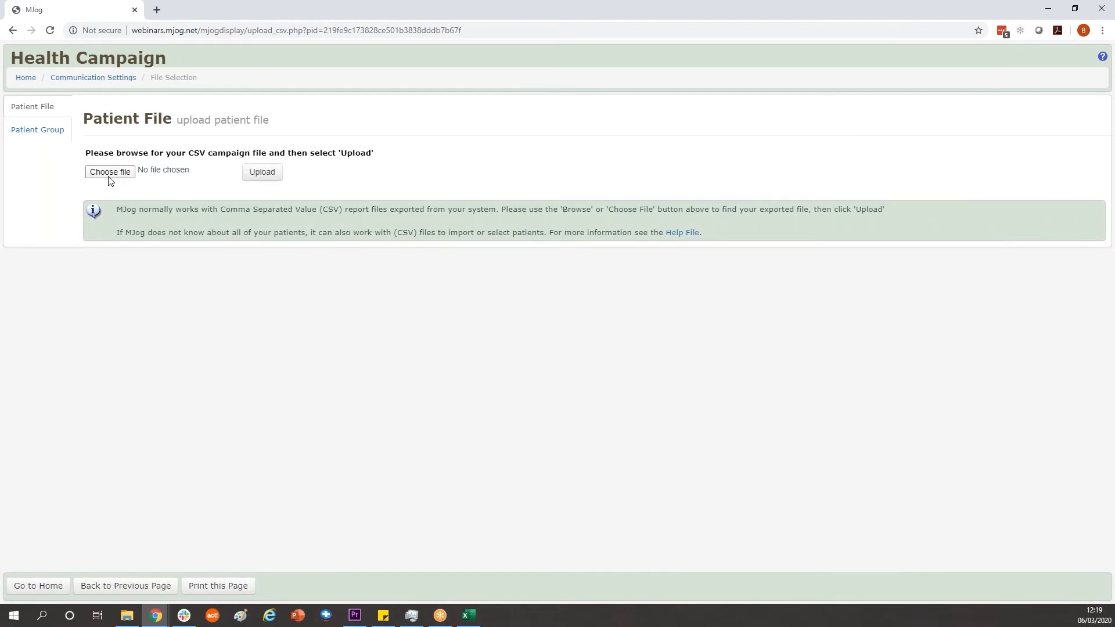
Upload WEBINAR FILE.csv from the Desktop as the campaign's patient file
click(110, 172)
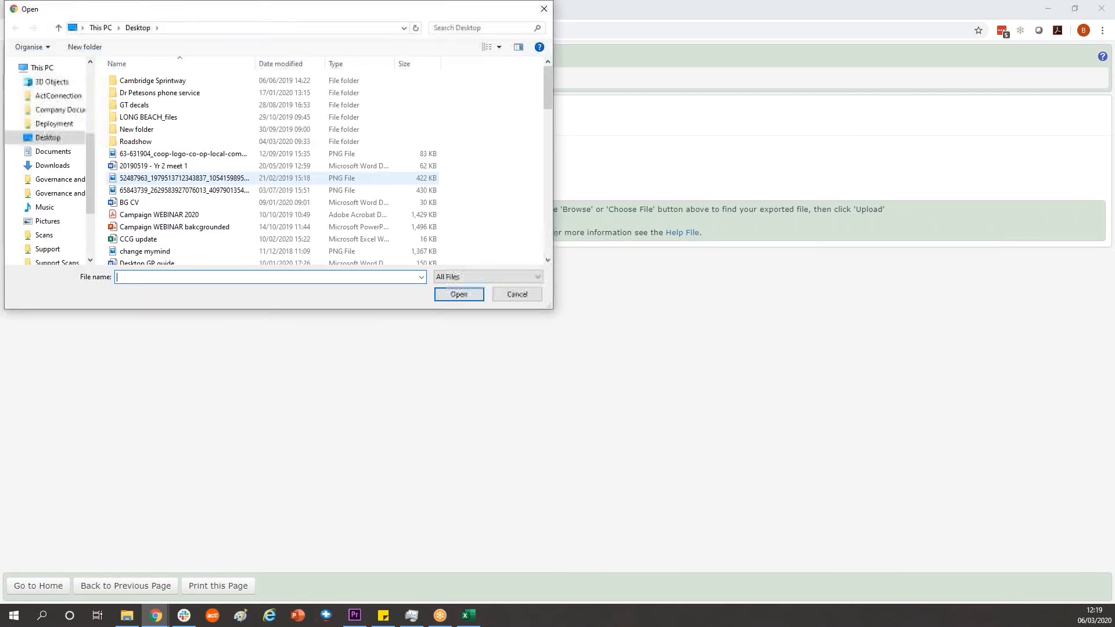
click(136, 129)
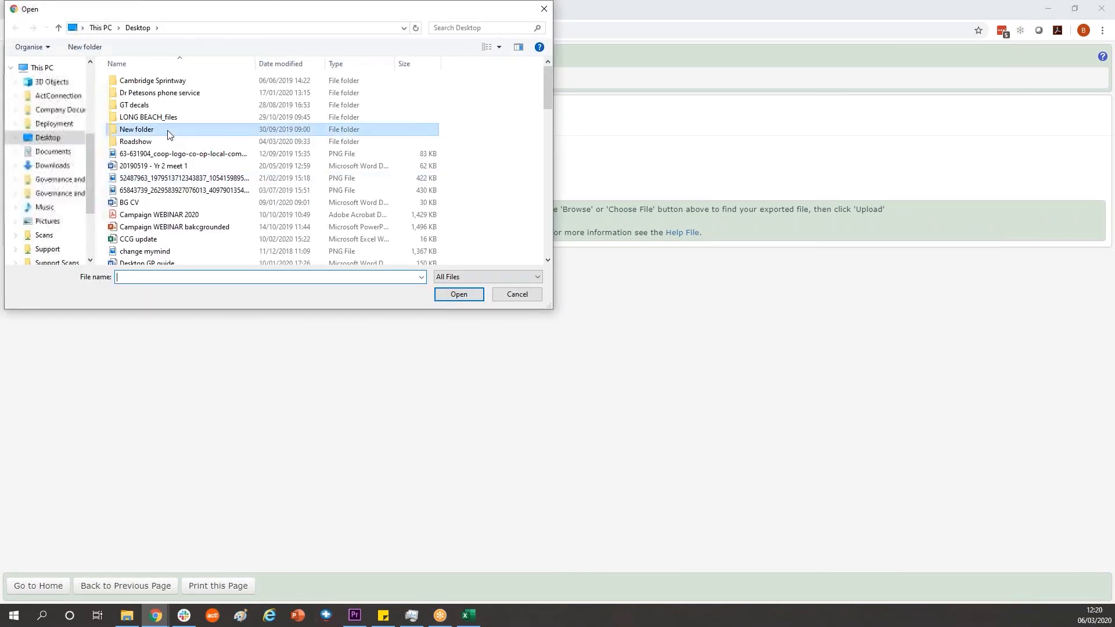
click(140, 221)
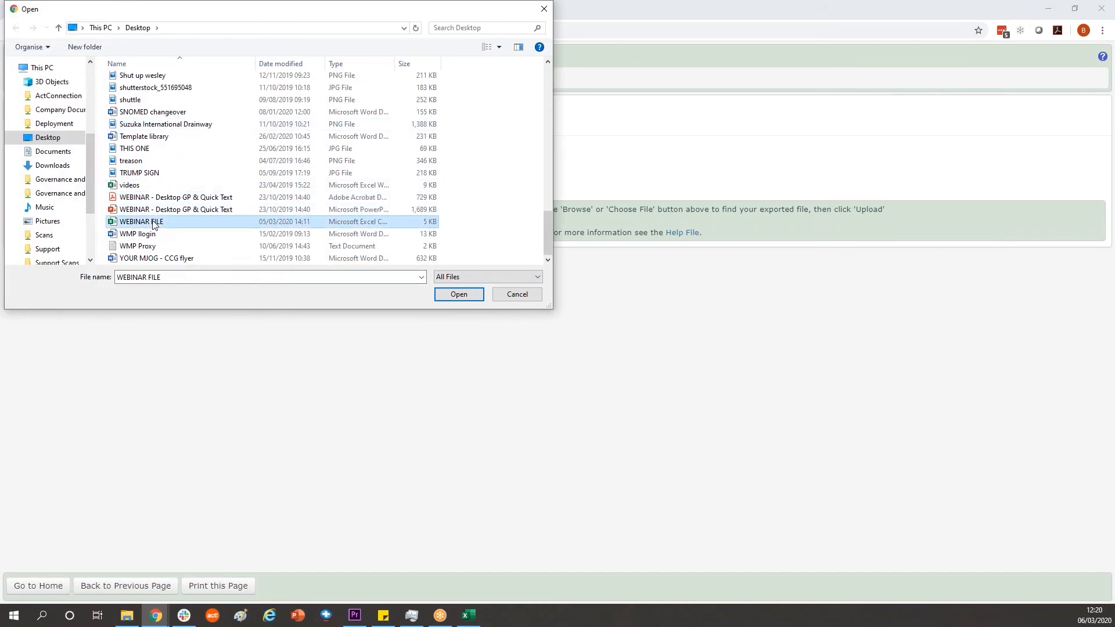
click(459, 294)
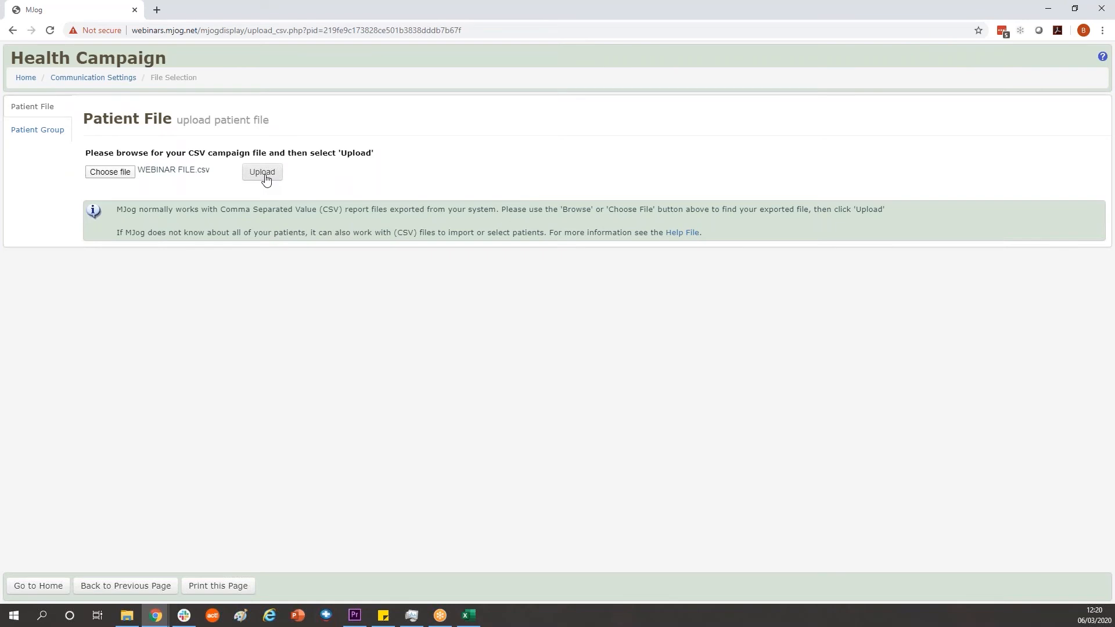
click(261, 172)
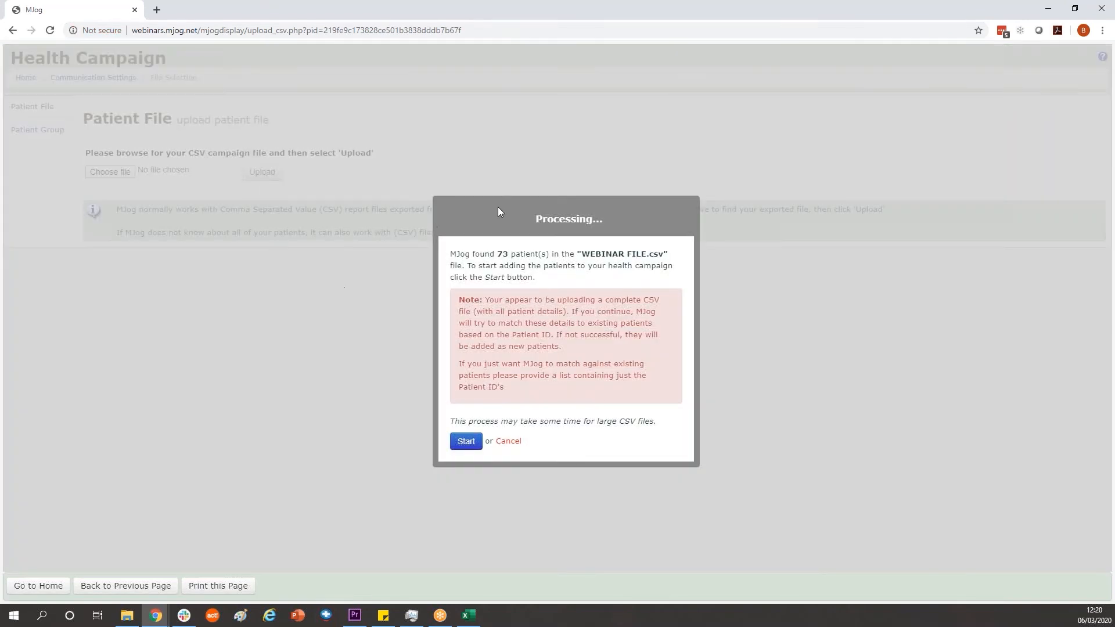
mouse_move(432, 400)
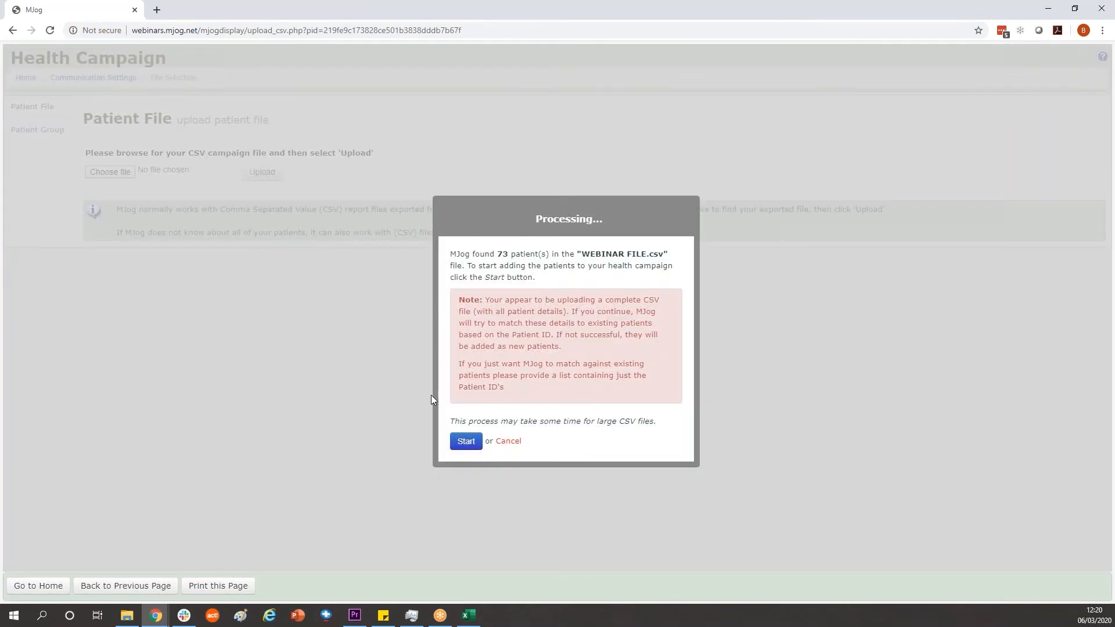
Import the file's patients and accept the previewed list of 71 patients
click(465, 441)
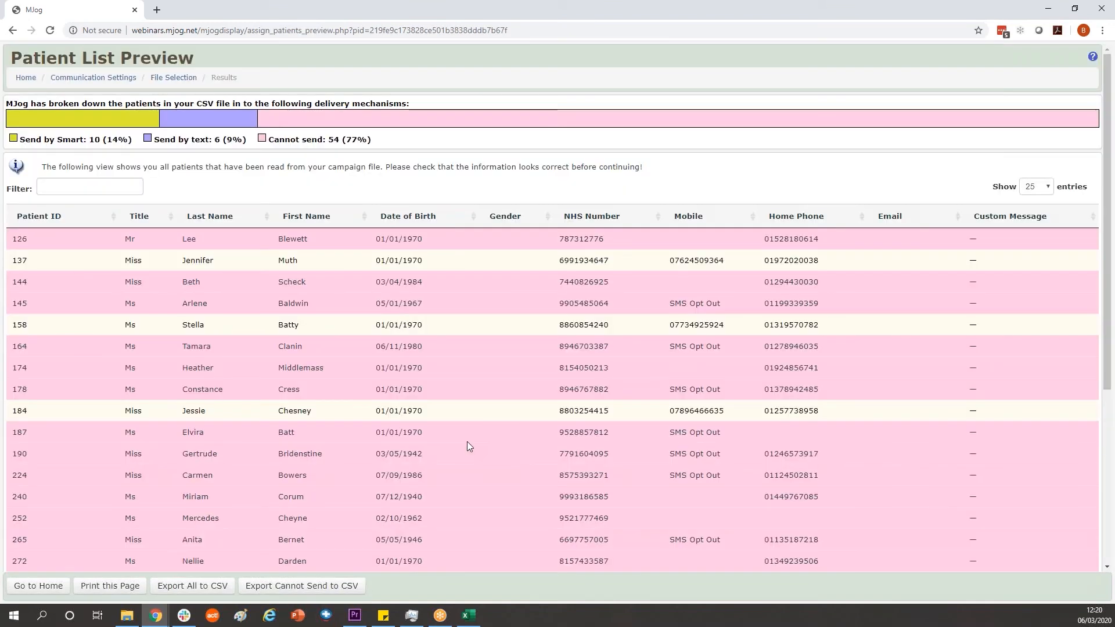
mouse_move(455, 436)
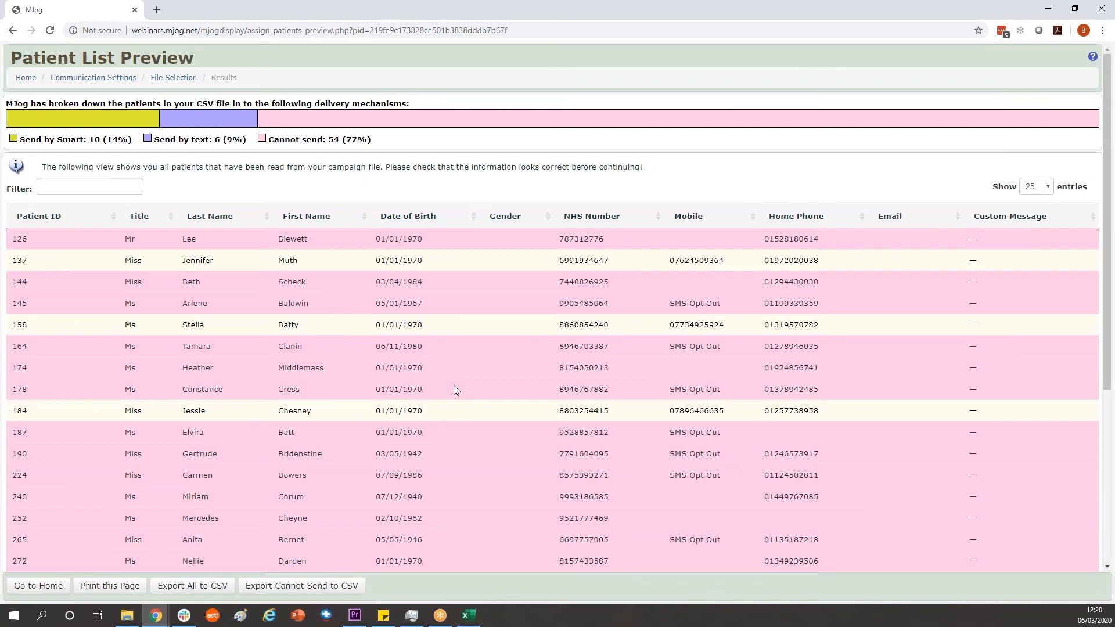
mouse_move(271, 140)
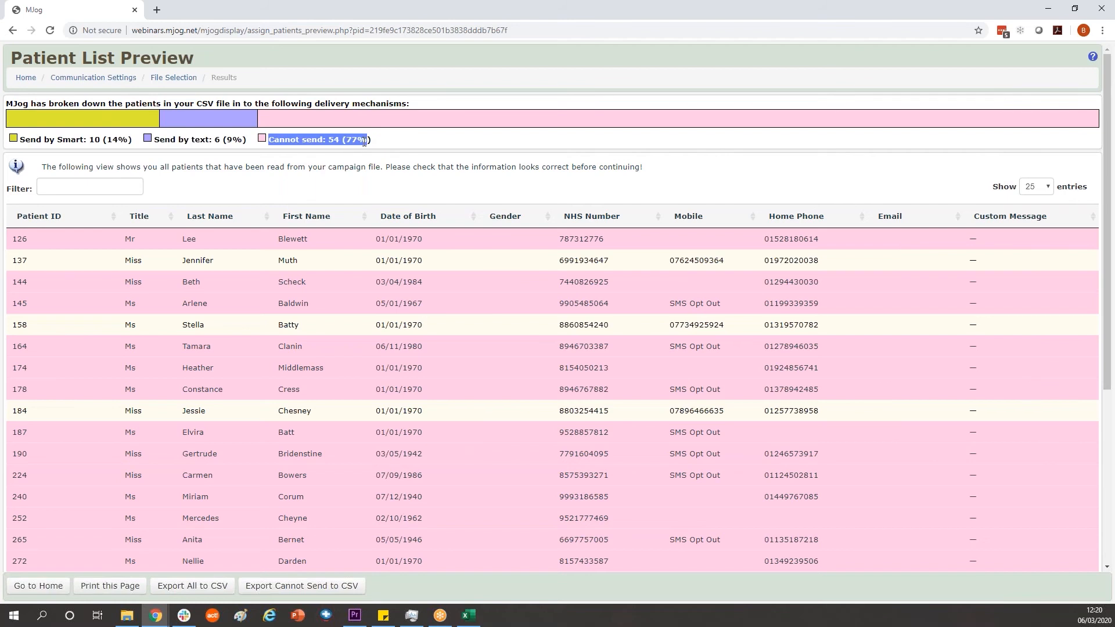
mouse_move(441, 364)
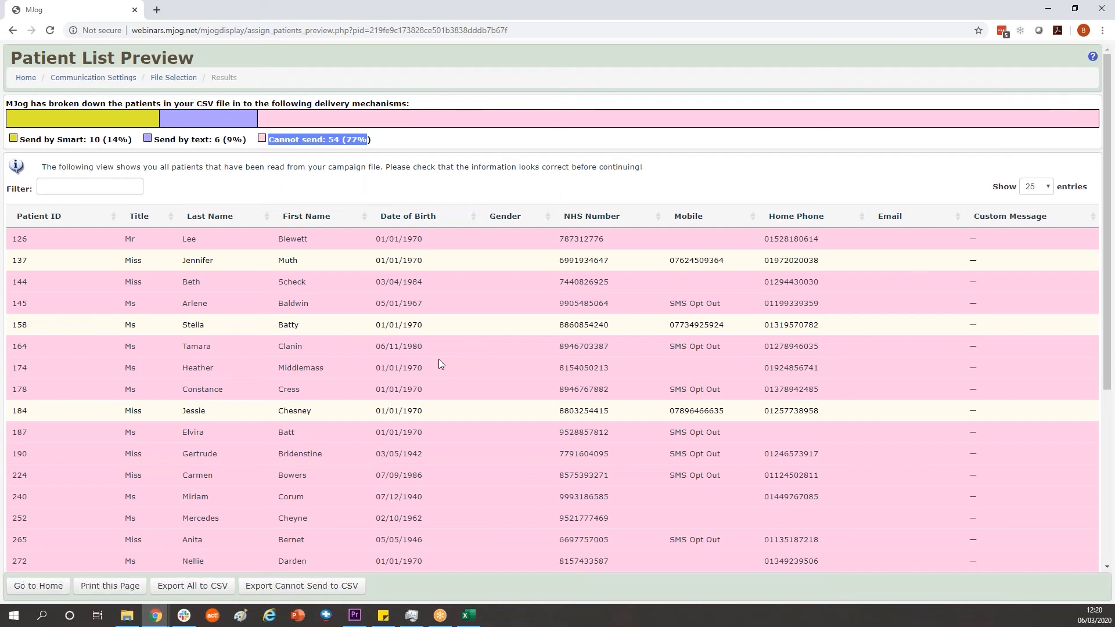
scroll(down, 3)
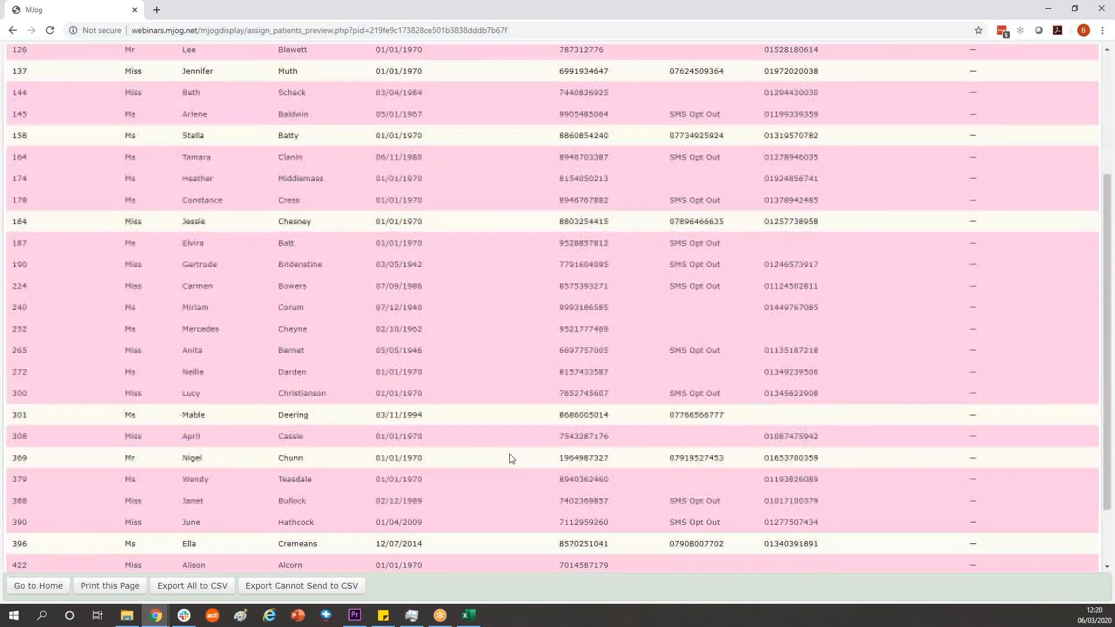
scroll(down, 3)
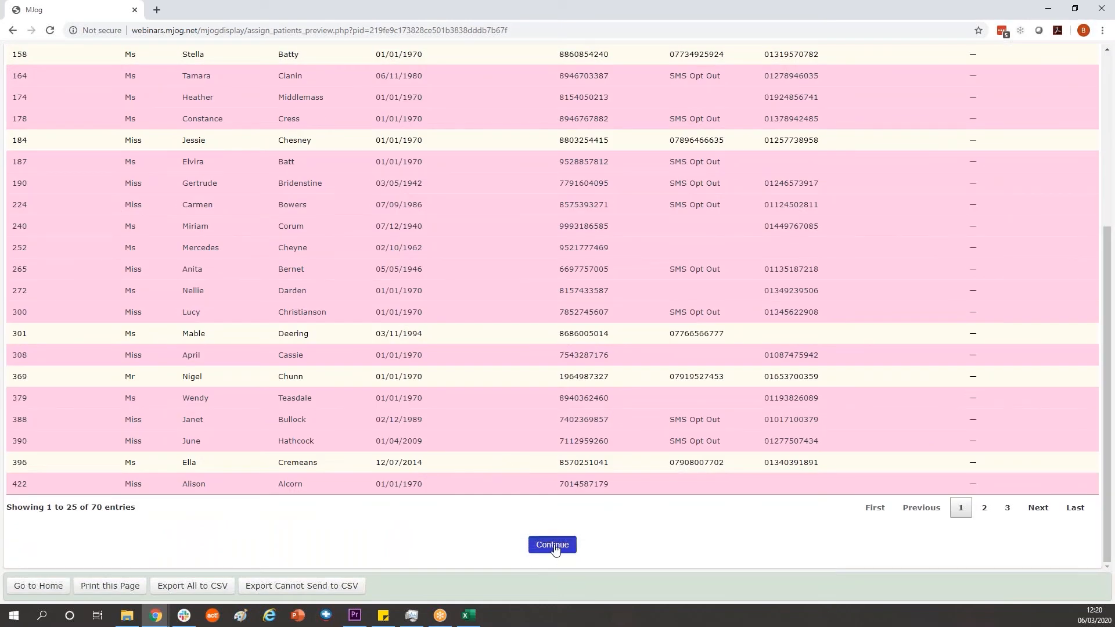
click(552, 544)
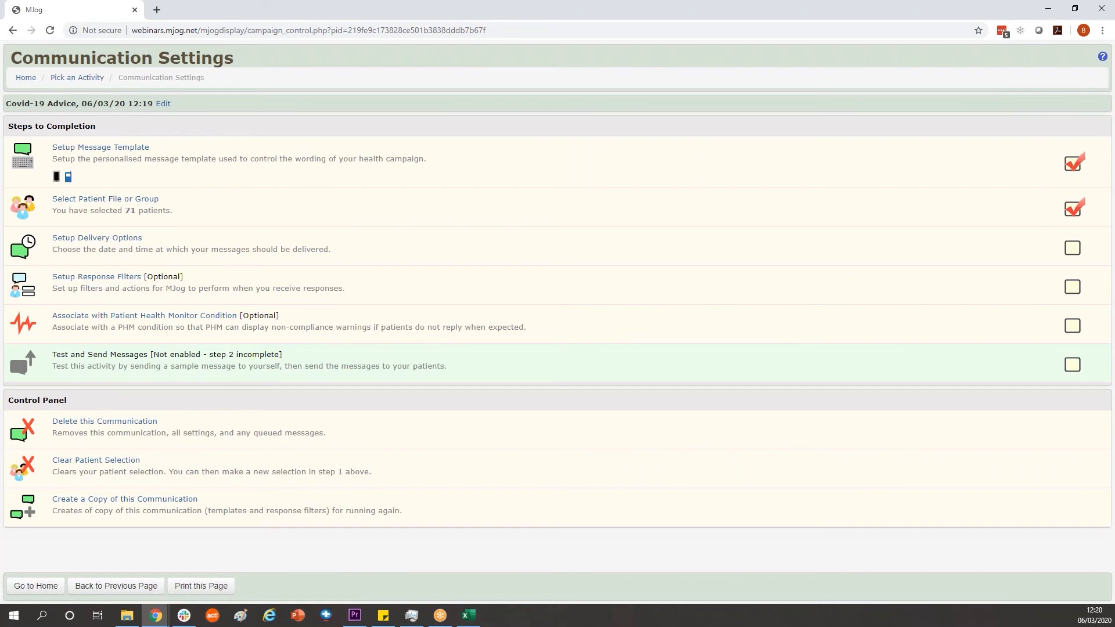
Schedule message delivery for 06/03/2020 daytime and save the delivery options
double_click(125, 238)
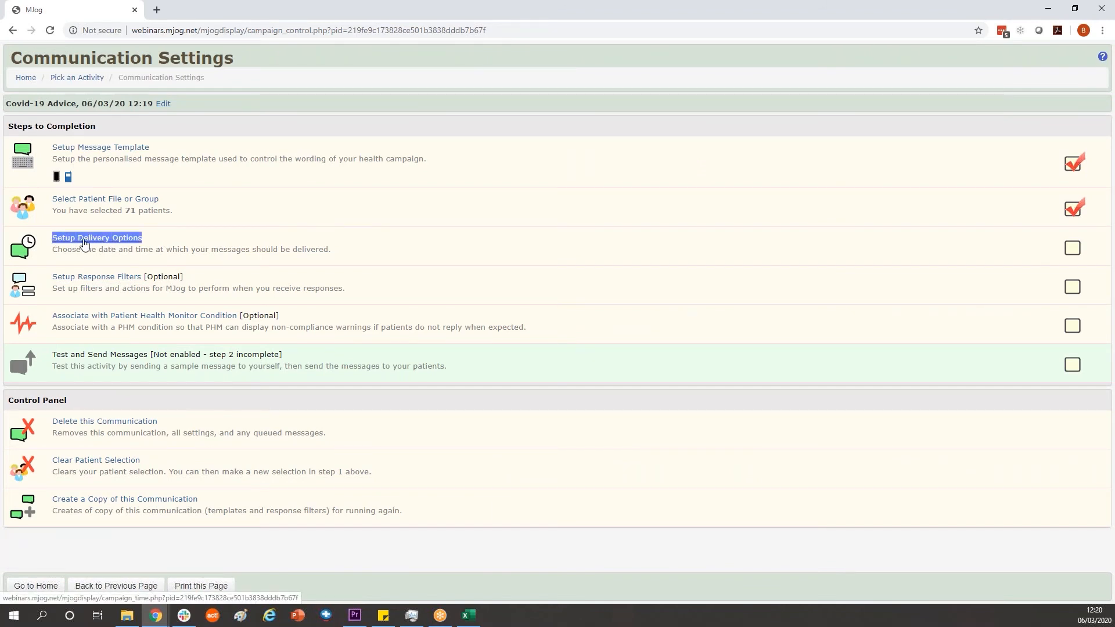
click(96, 237)
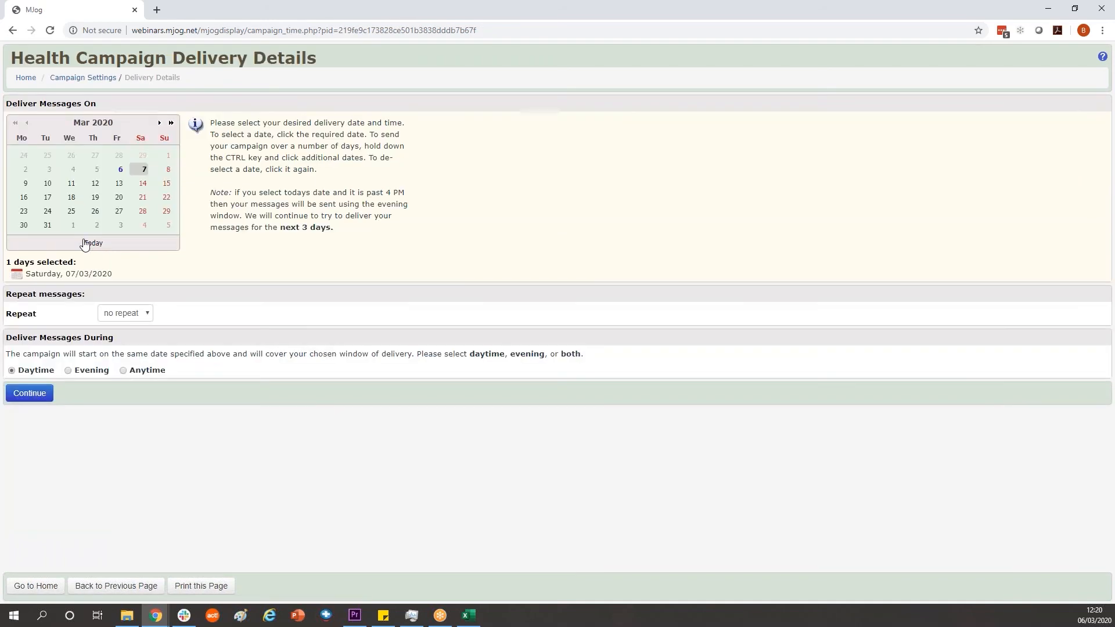
click(117, 183)
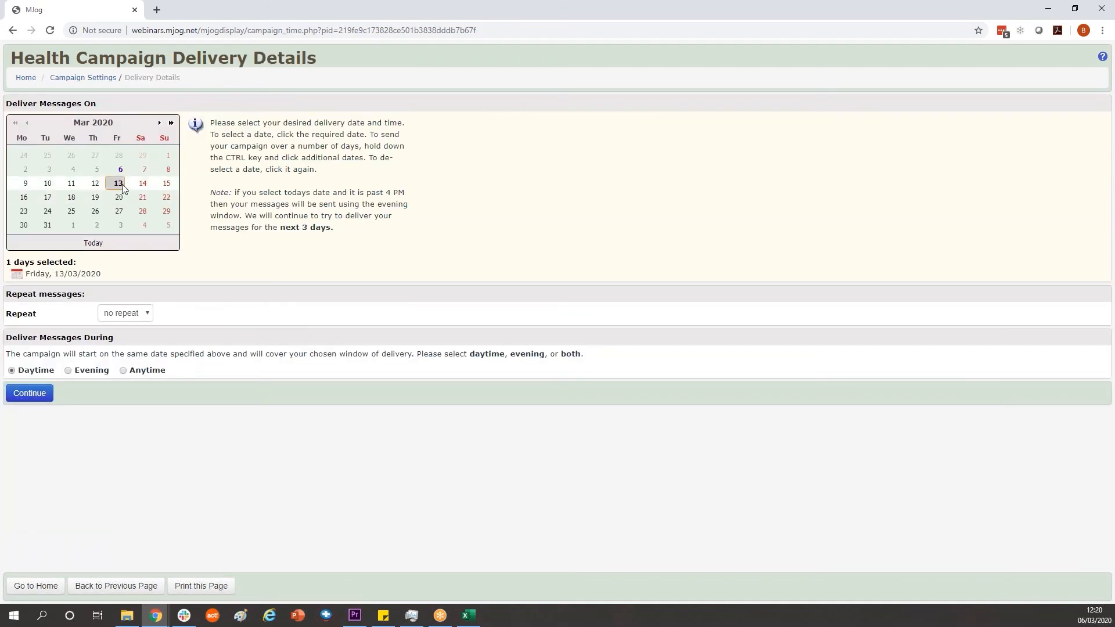
click(120, 169)
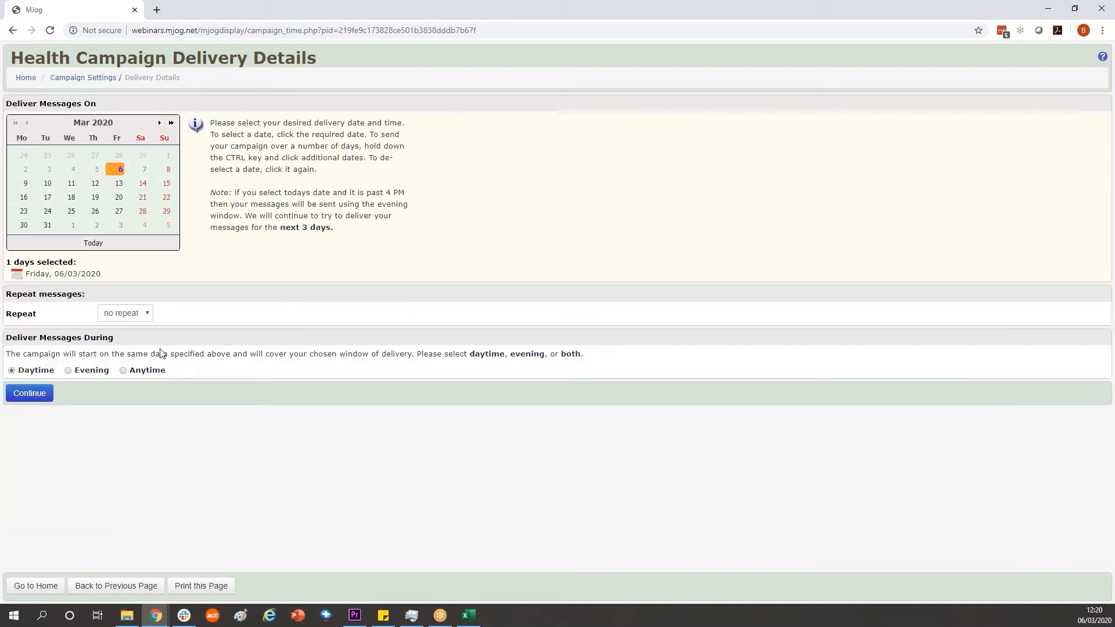
click(29, 392)
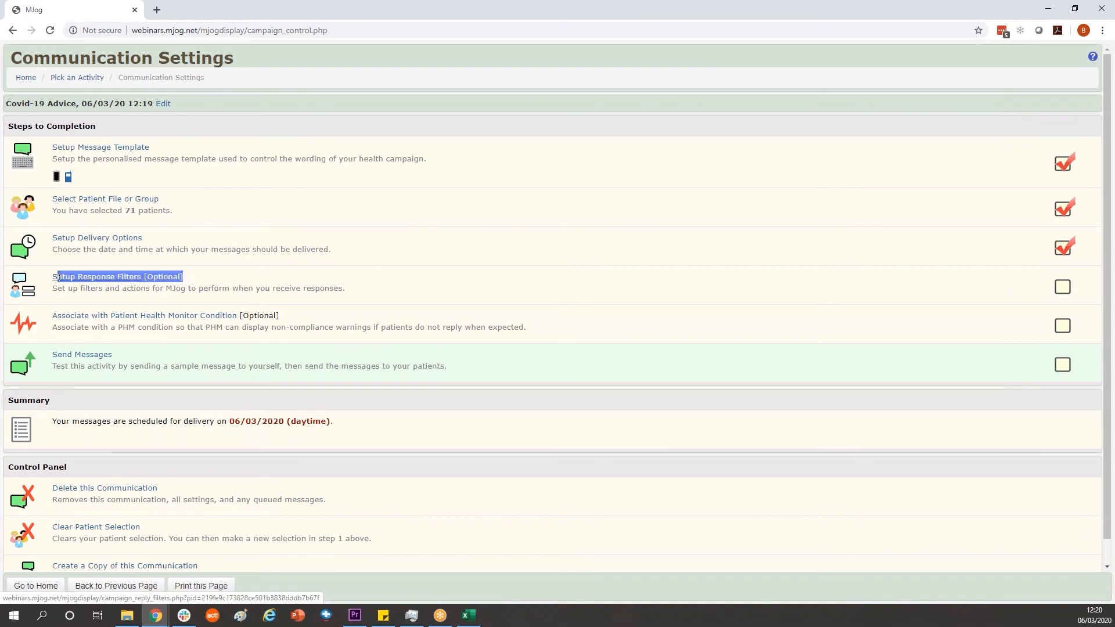
Review the Smart and Text response filters and add an action for delivered Smart messages
click(117, 276)
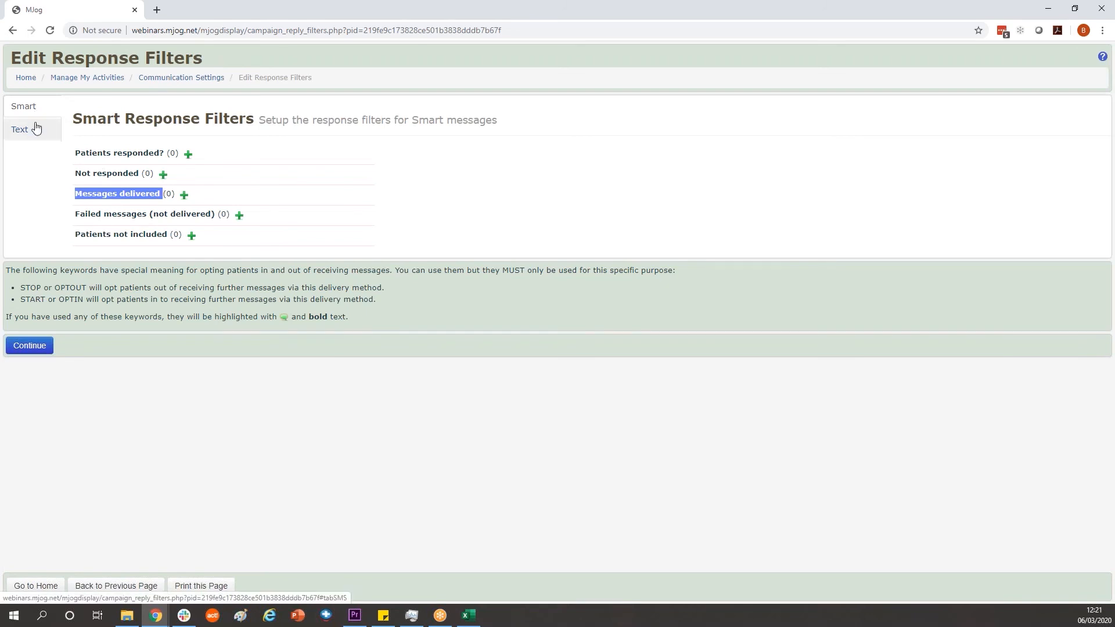
click(19, 130)
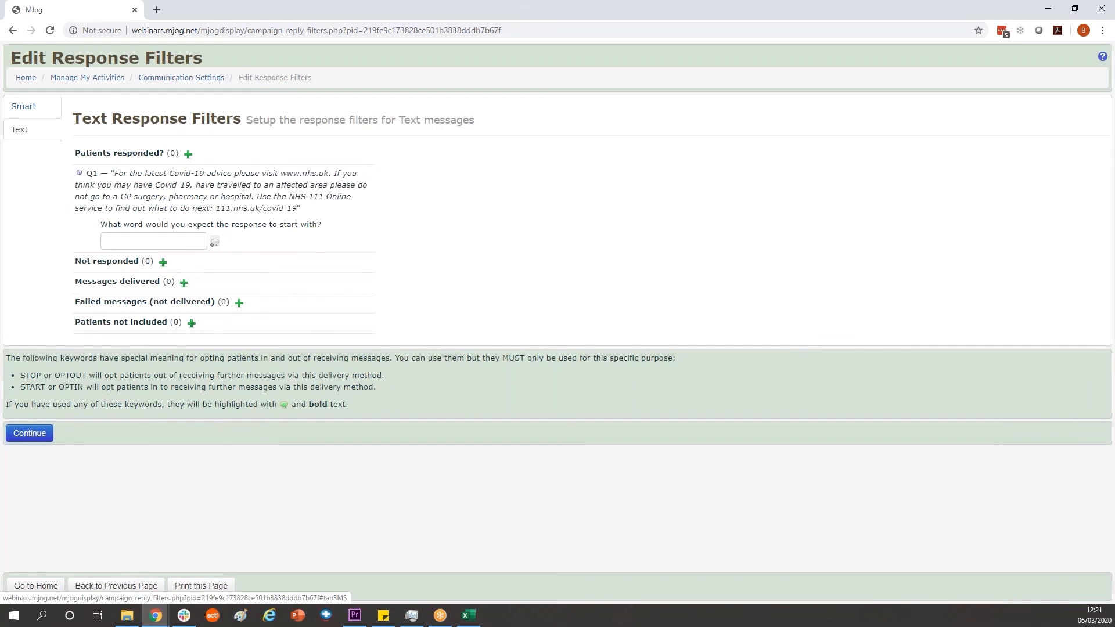
click(23, 106)
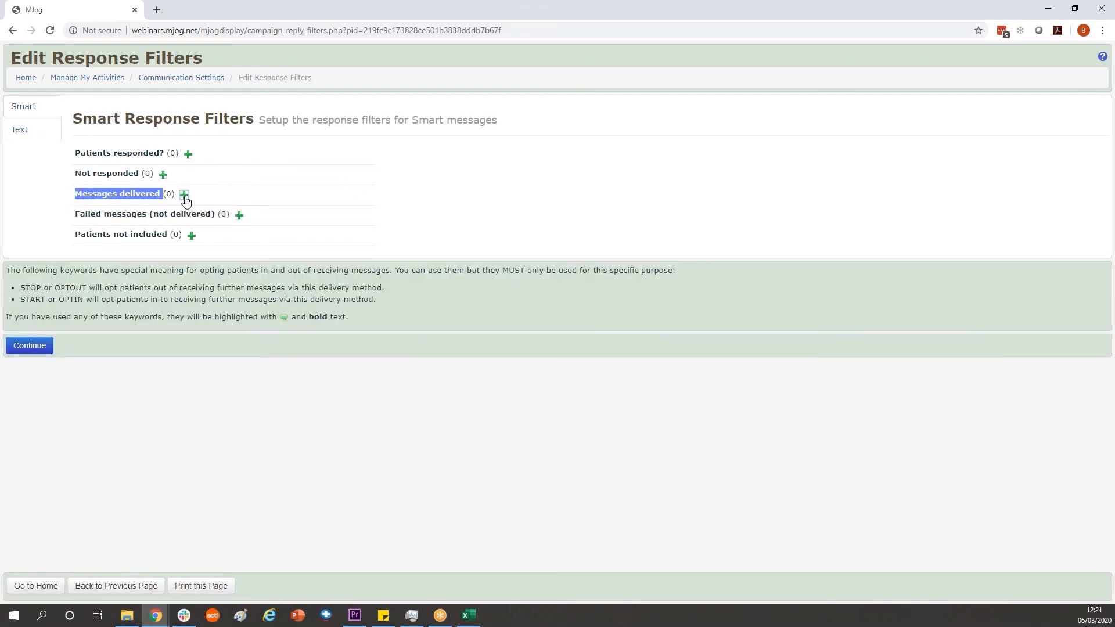
click(184, 194)
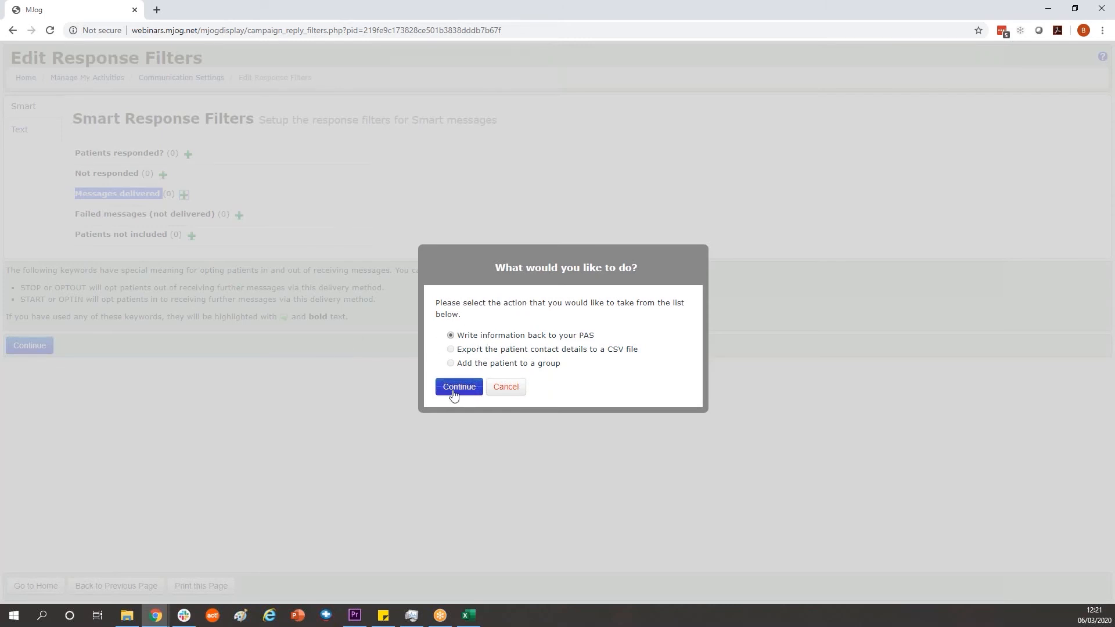
Make delivered Smart messages write back Read Code 9N3G with comment 'Coronavirus awareness message'
click(458, 387)
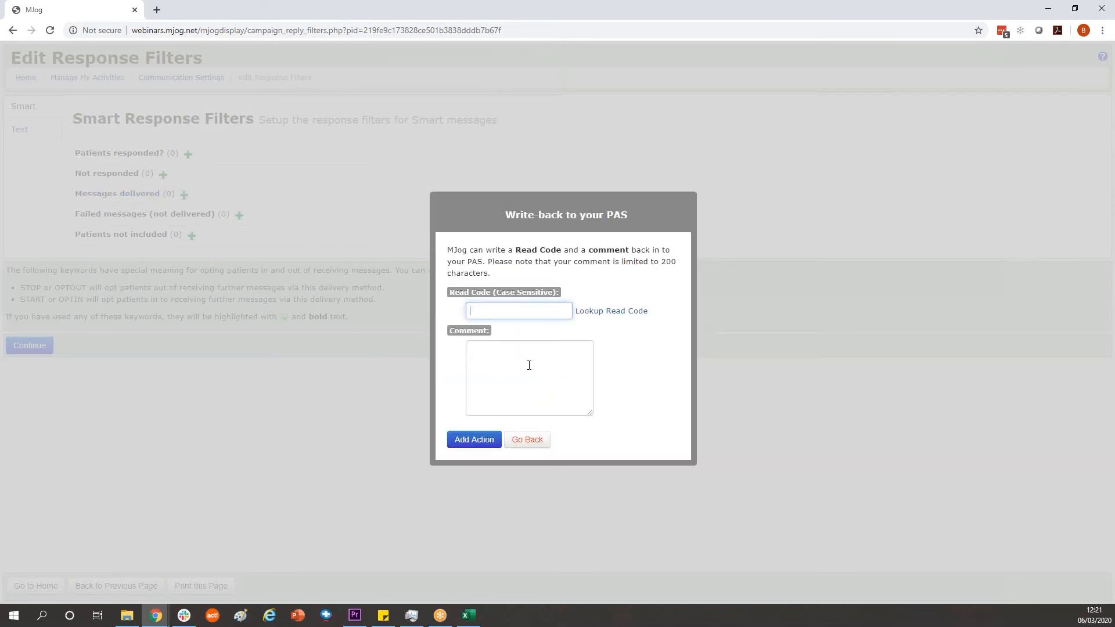
text(9N3G)
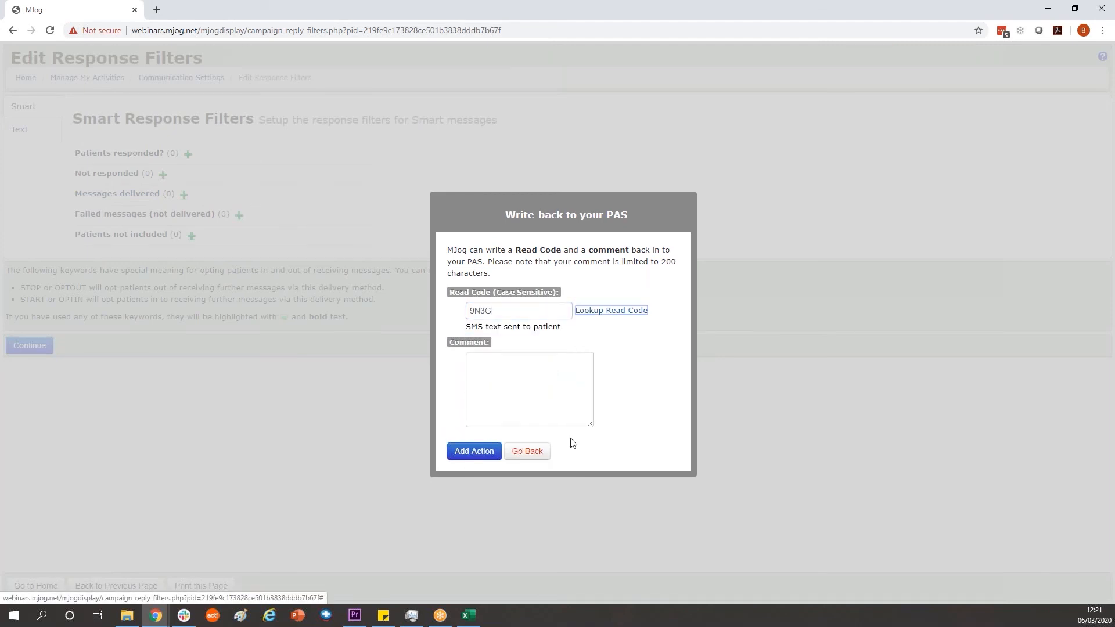
text(C)
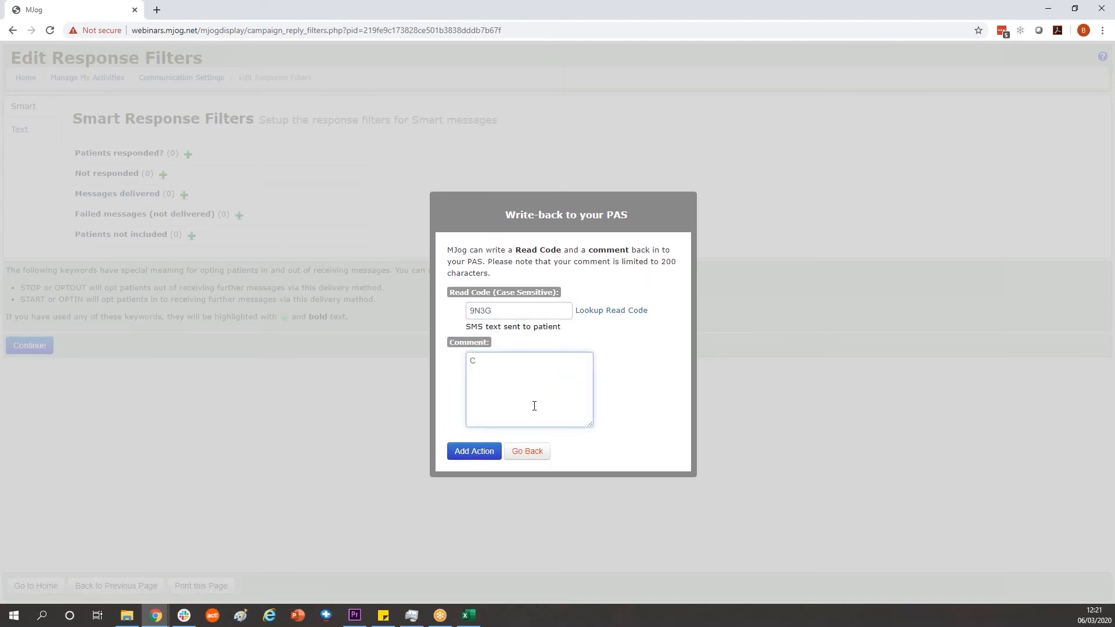
text(oronavirus a)
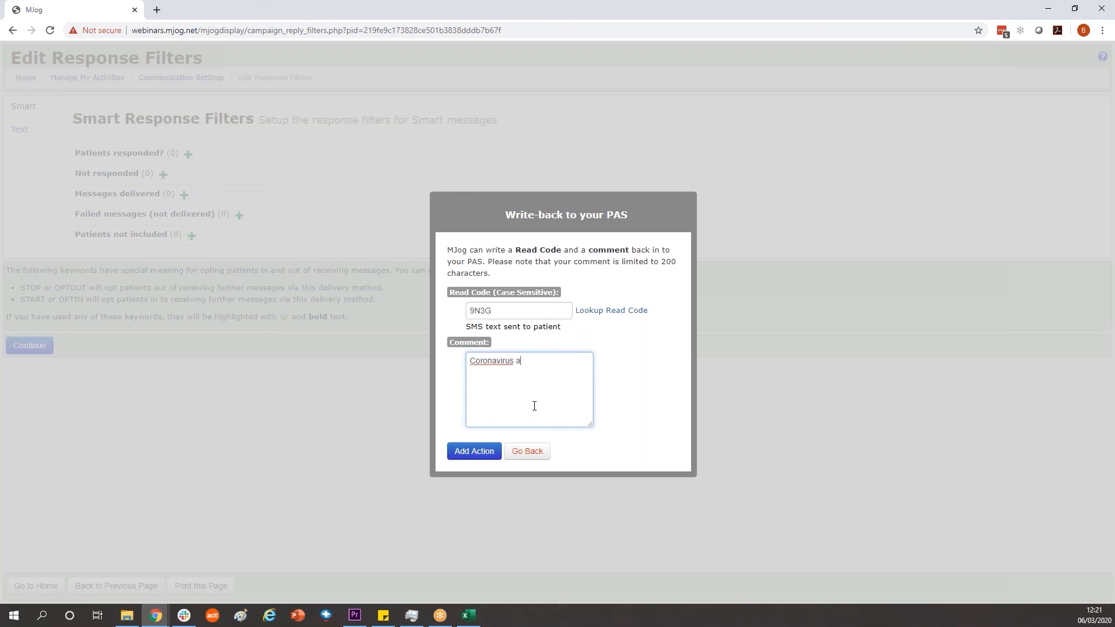
text(wareness message)
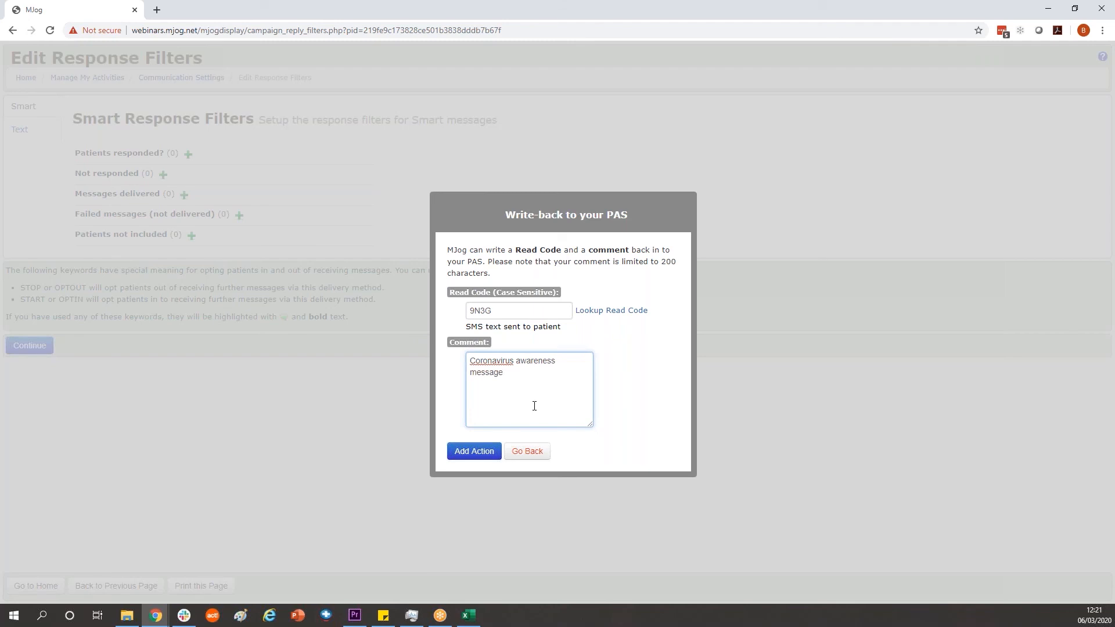
click(473, 451)
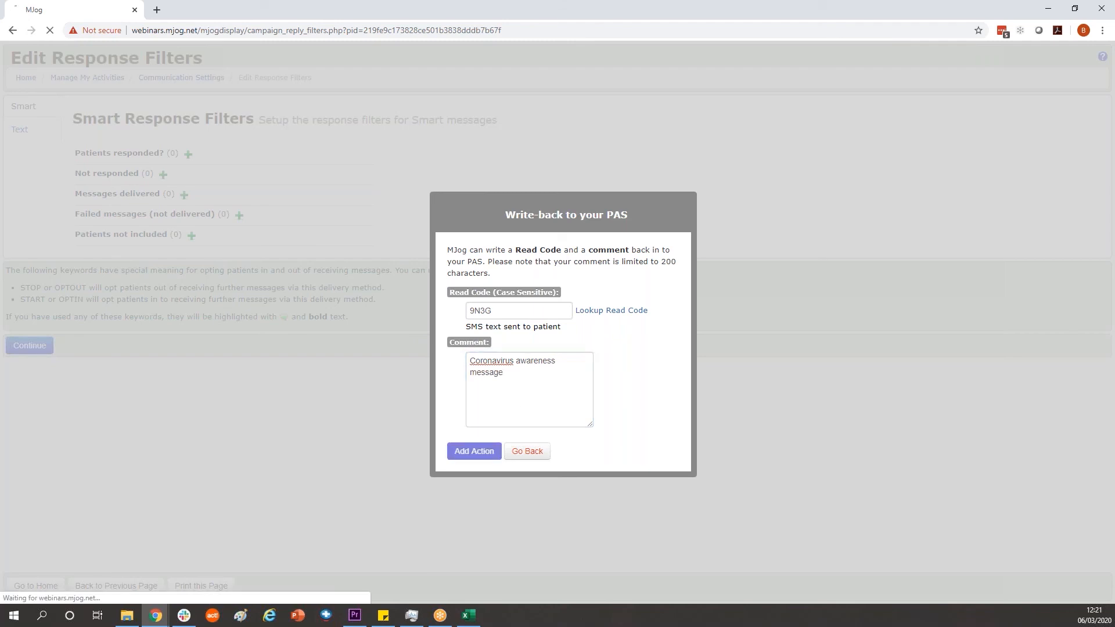
click(472, 451)
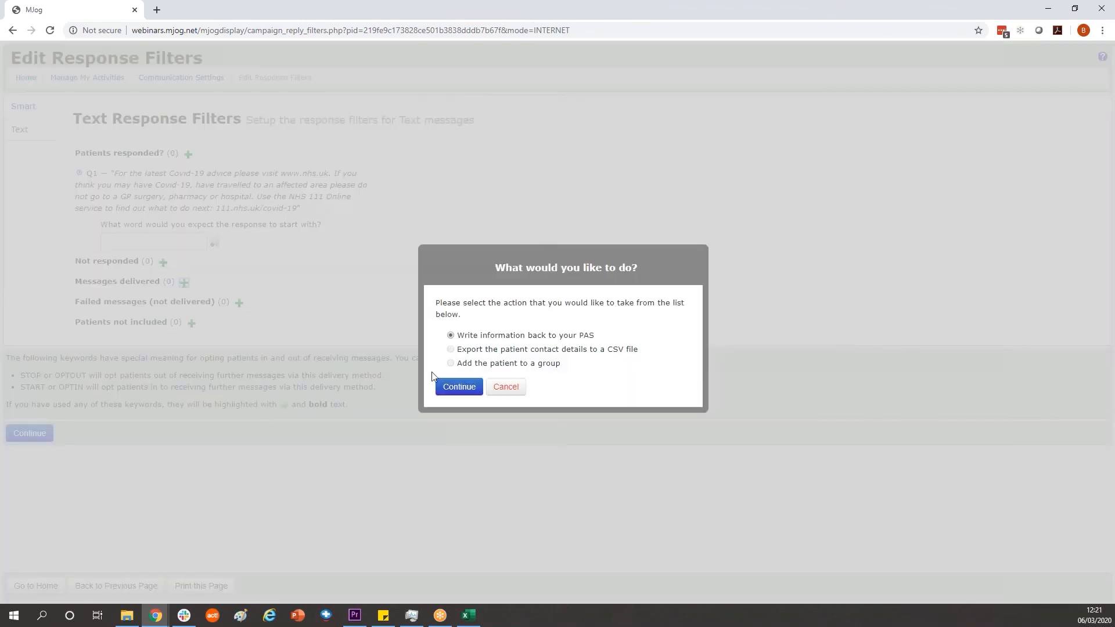
Add the 9N3G 'Coronavirus awareness message' write-back for delivered texts and finish response filters
click(458, 386)
text(Coronavirus aw)
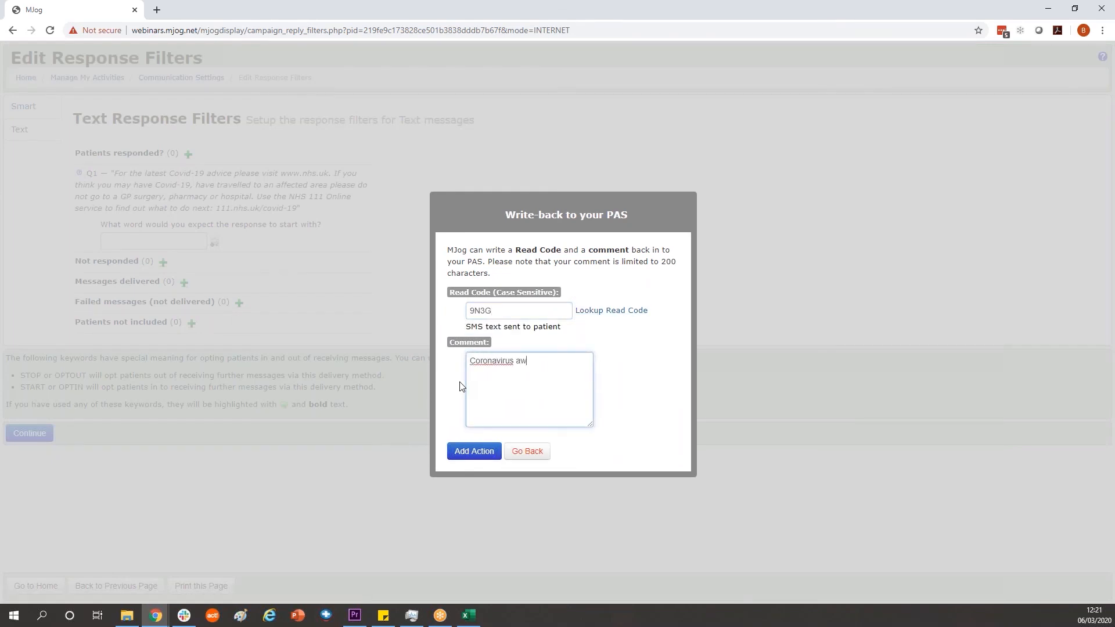
text(areness message)
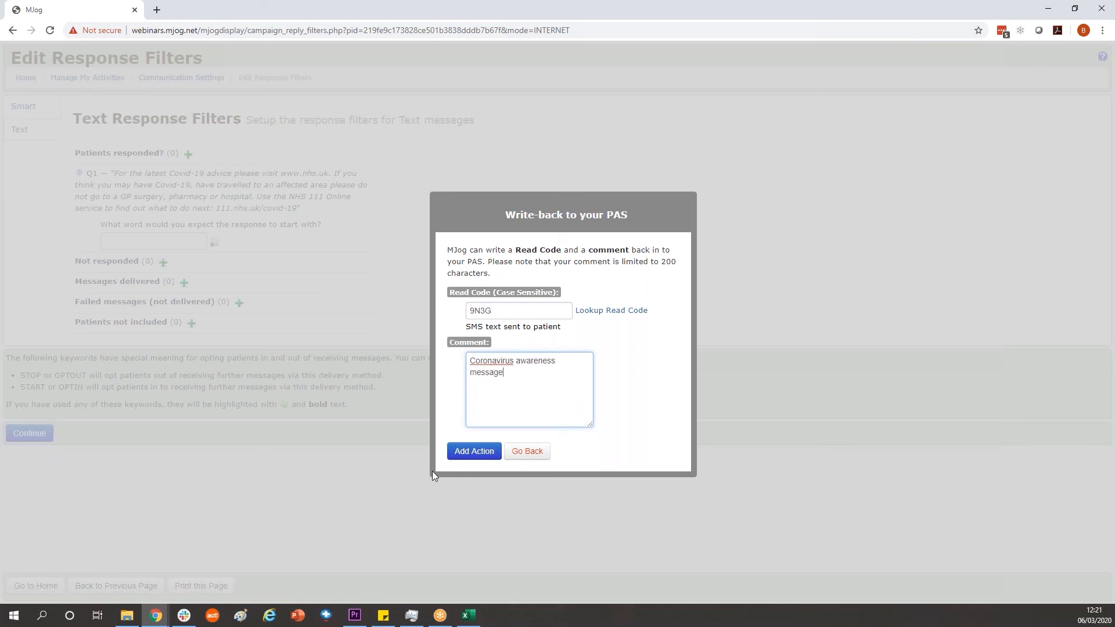
click(474, 450)
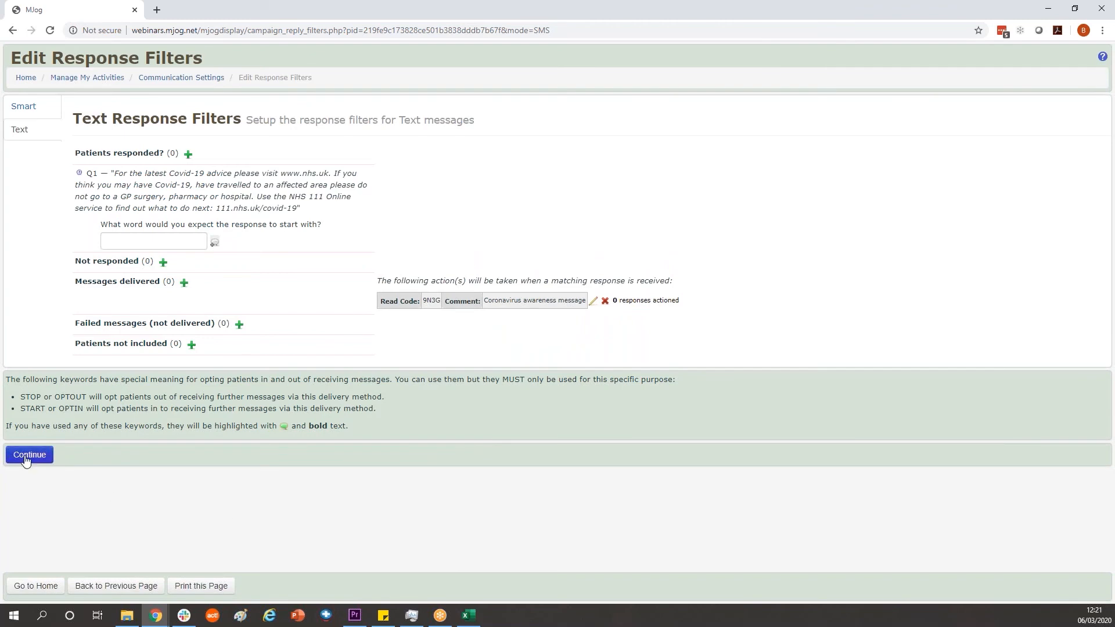
click(29, 455)
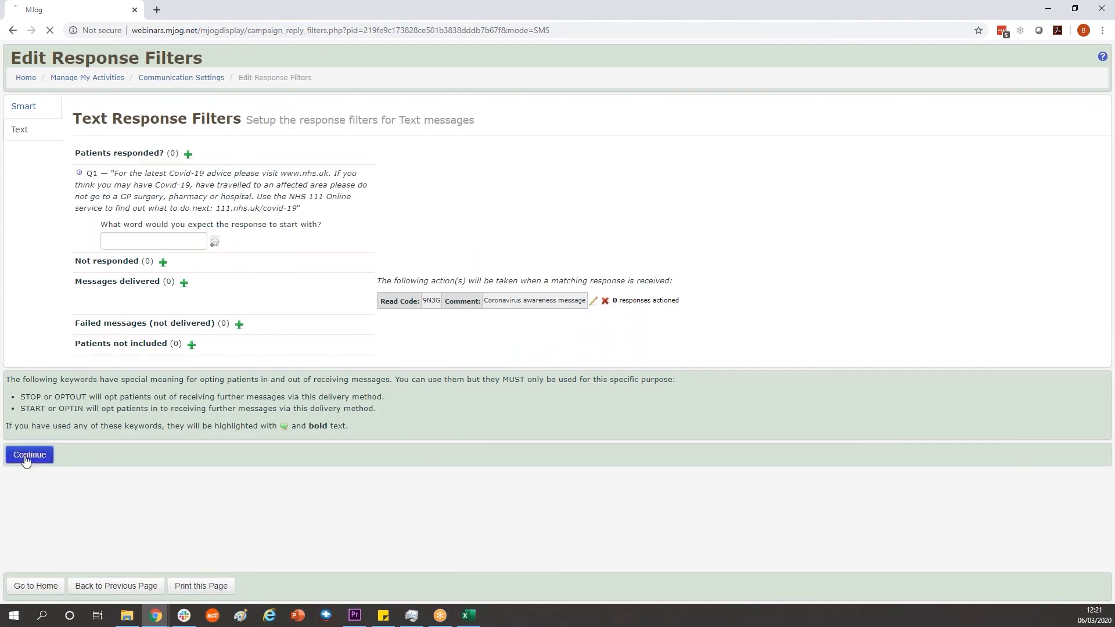
click(29, 454)
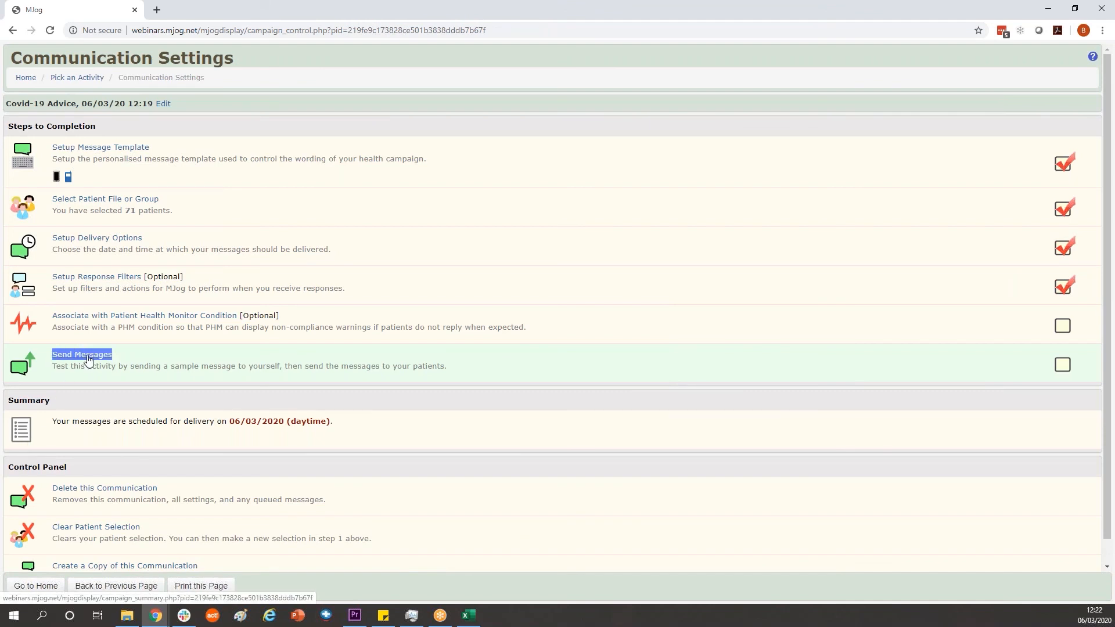
Send the Covid-19 Advice messages to the 16 patients, requesting a copy for yourself
click(81, 354)
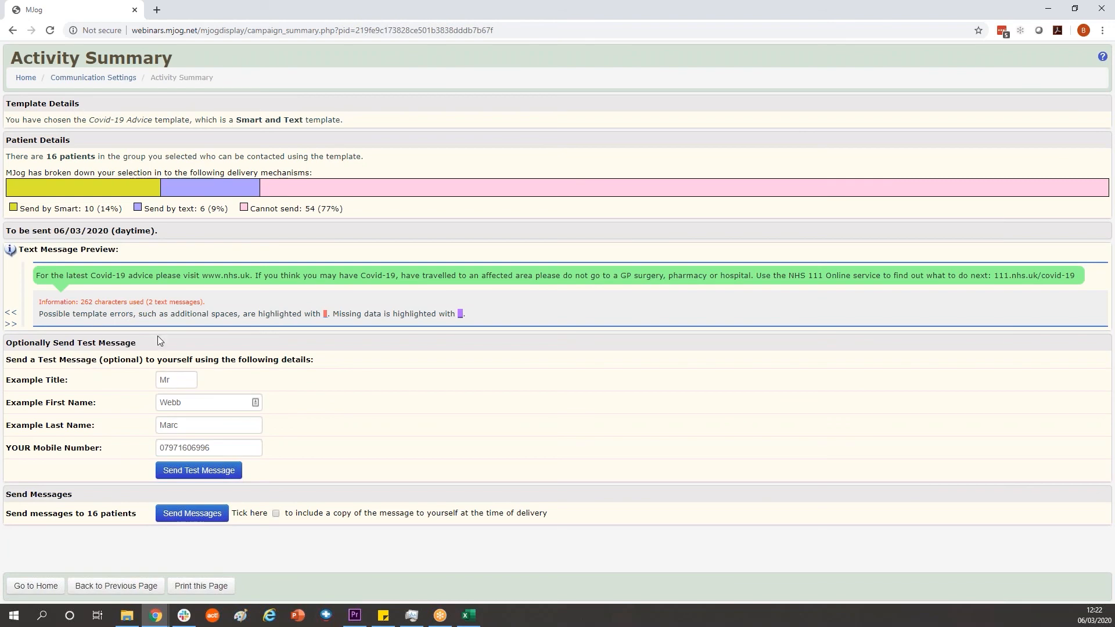
text(your)
text(details)
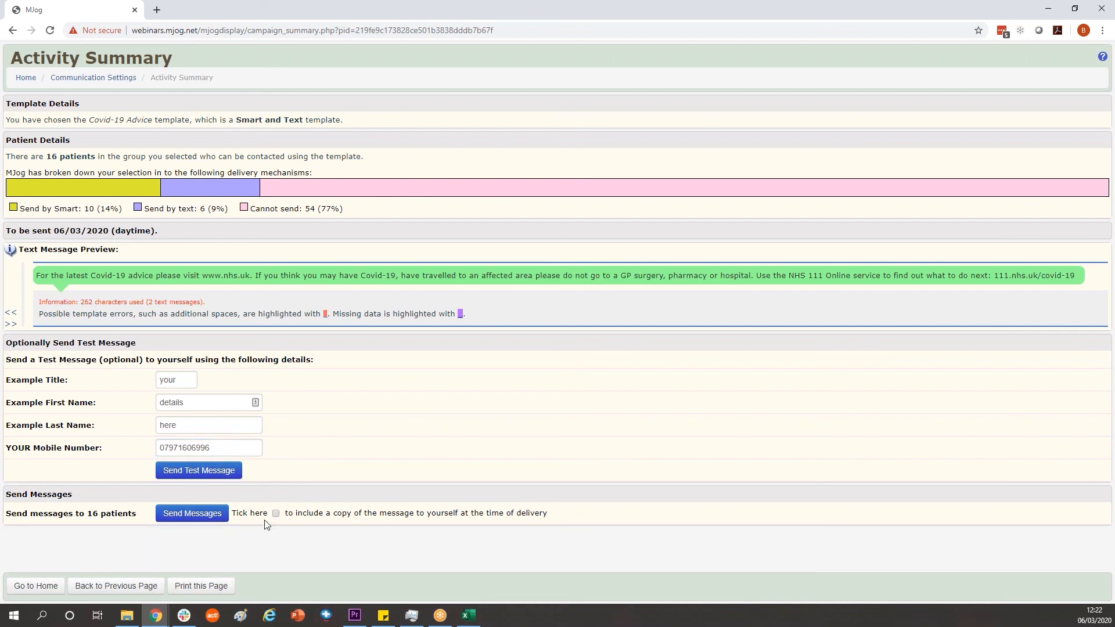
click(275, 513)
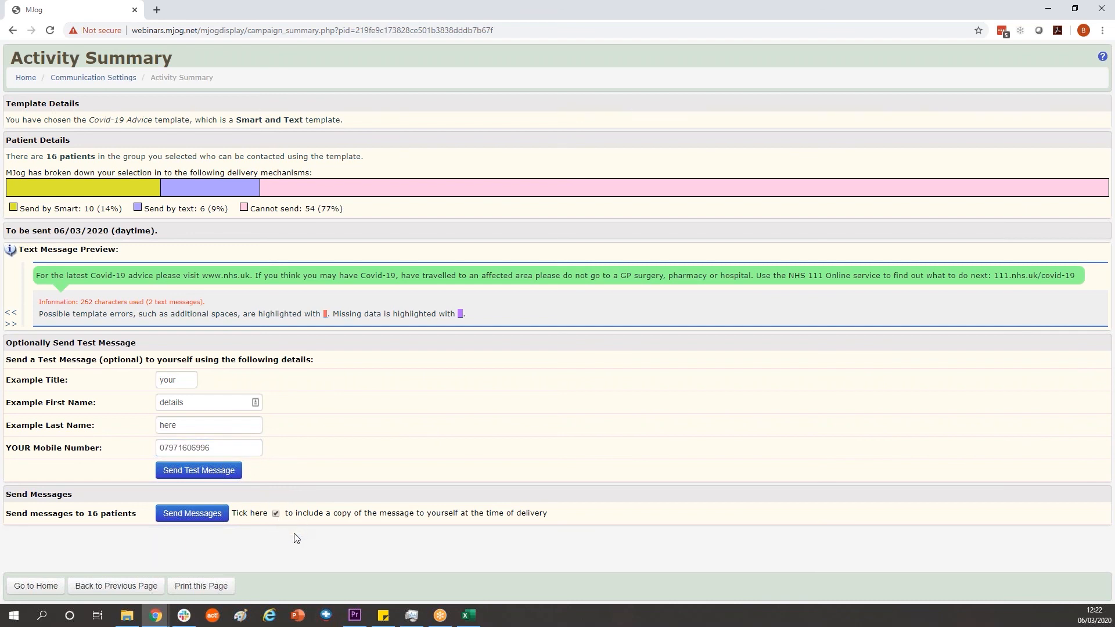
mouse_move(320, 536)
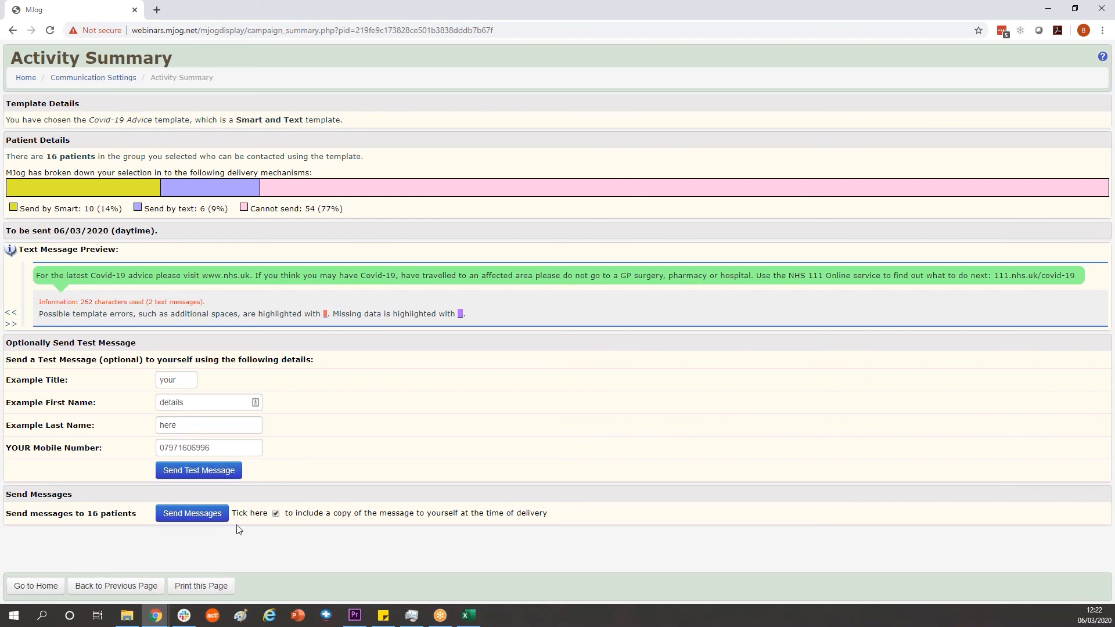
click(191, 512)
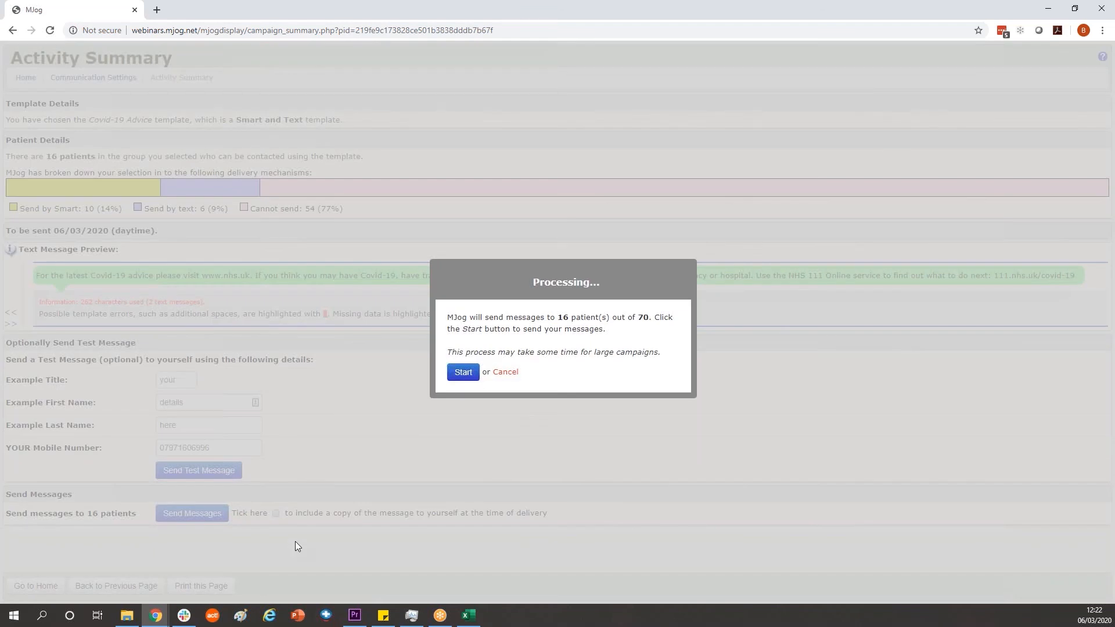
mouse_move(373, 548)
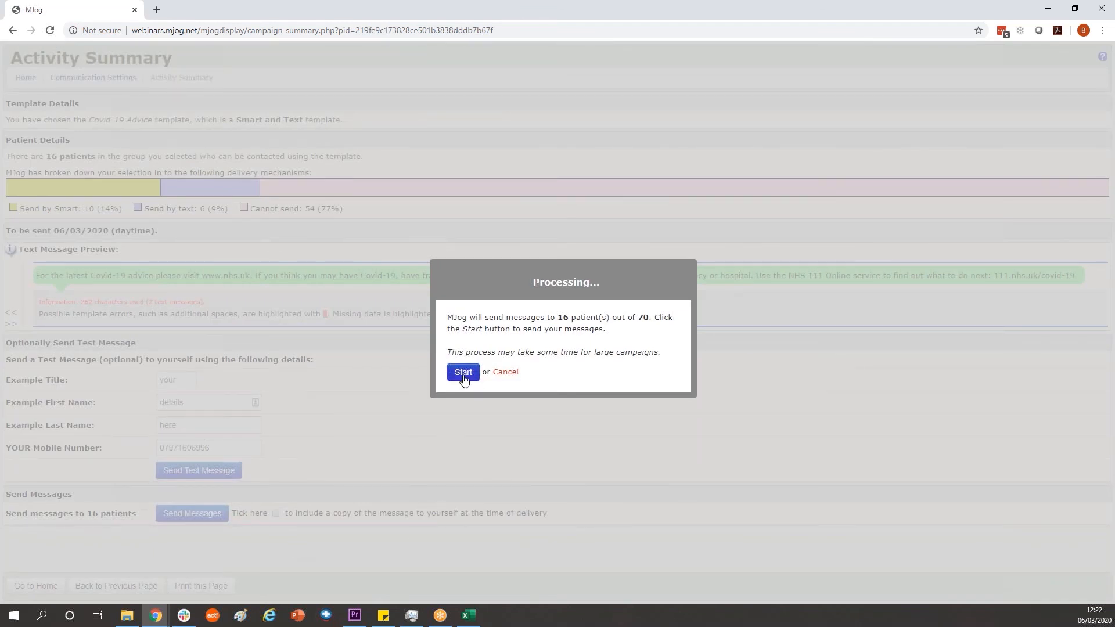
click(462, 373)
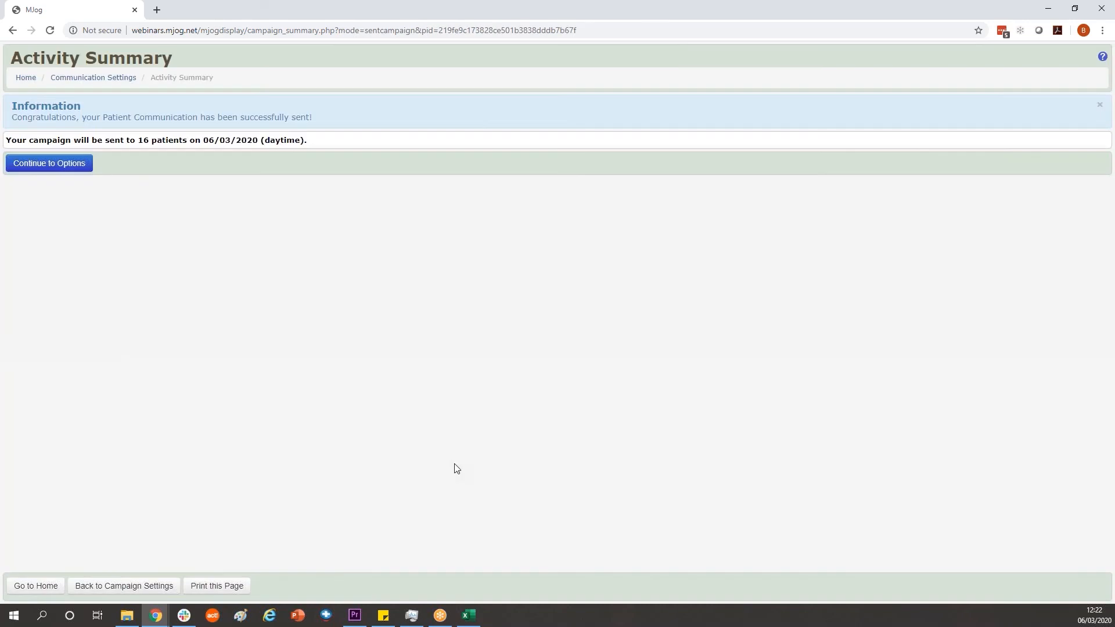
mouse_move(975, 569)
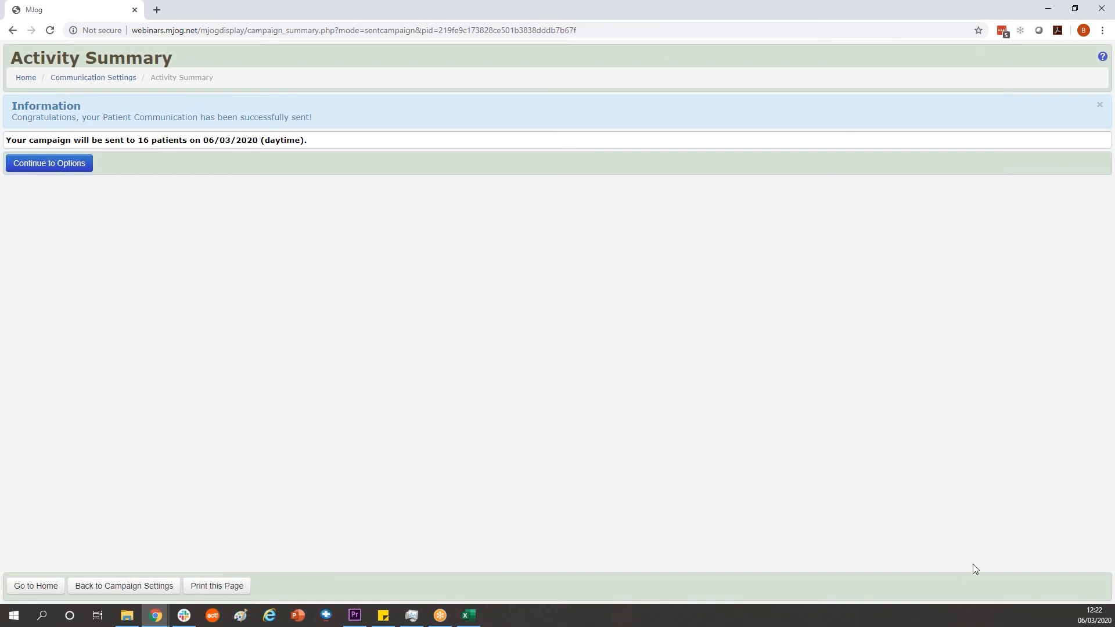
mouse_move(976, 558)
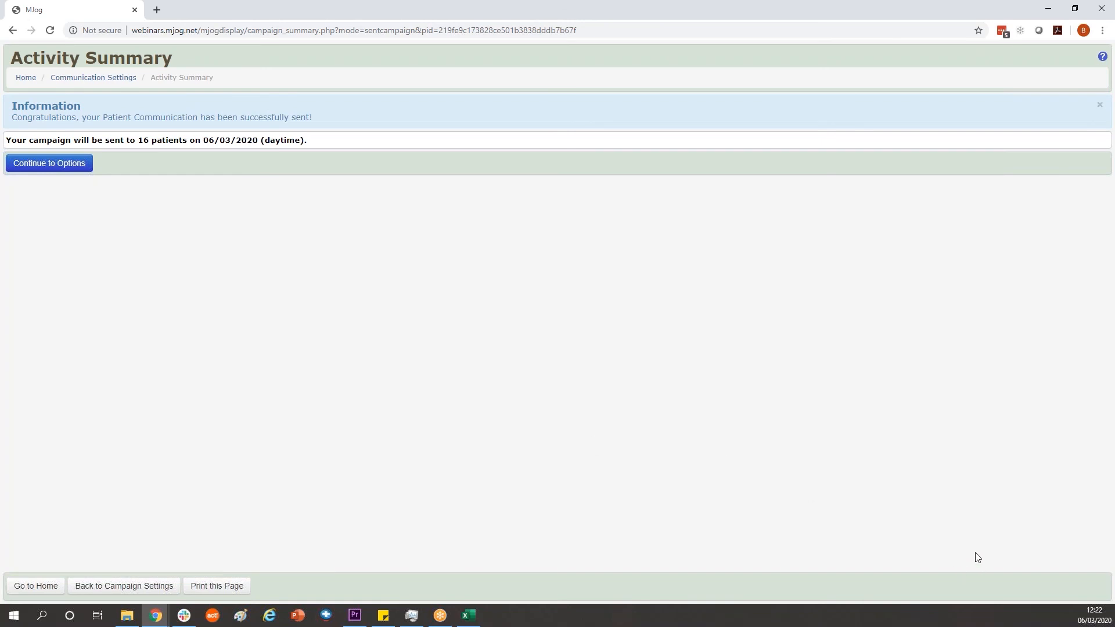